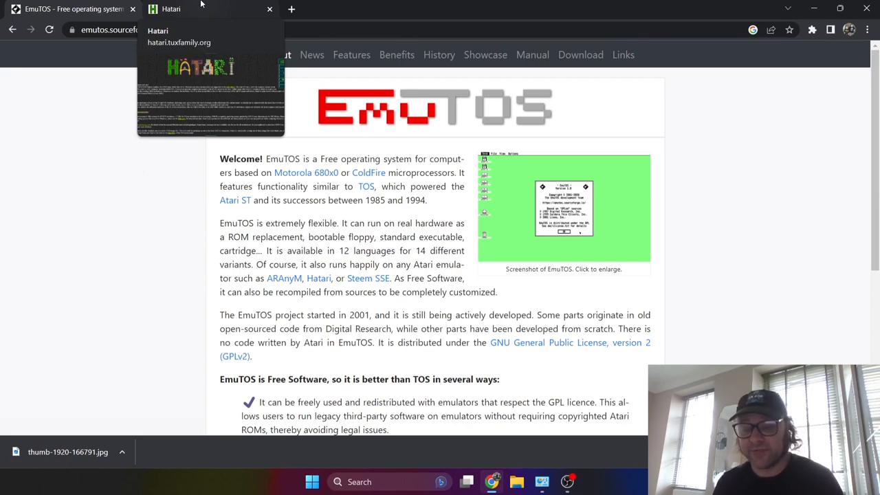
# Go to the Hatari website tab and reach its Download page from the navigation box.
pyautogui.click(170, 8)
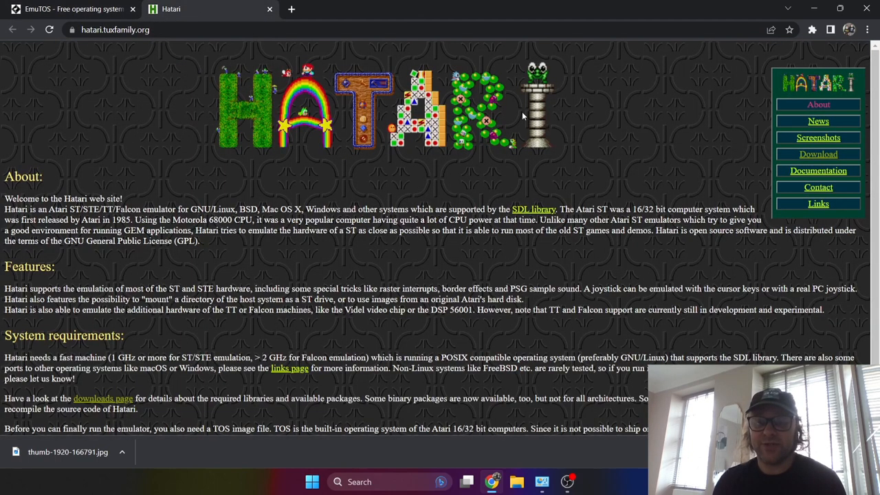
pyautogui.moveTo(818, 154)
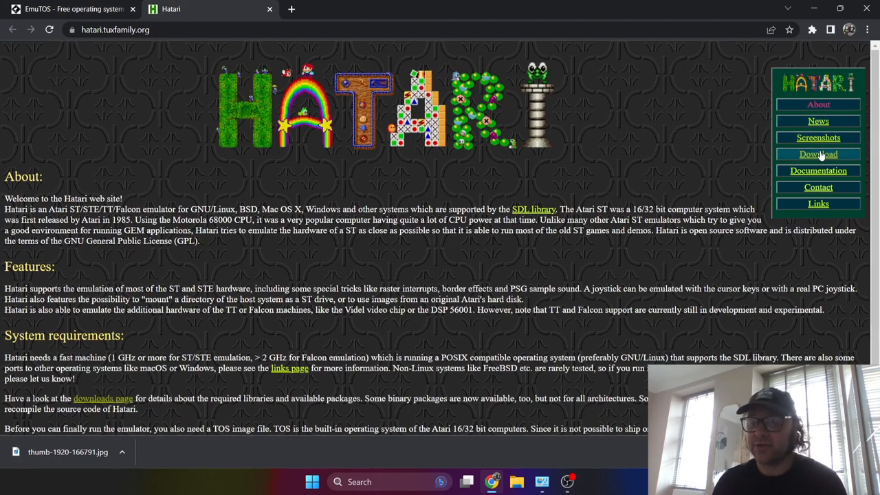
pyautogui.click(818, 154)
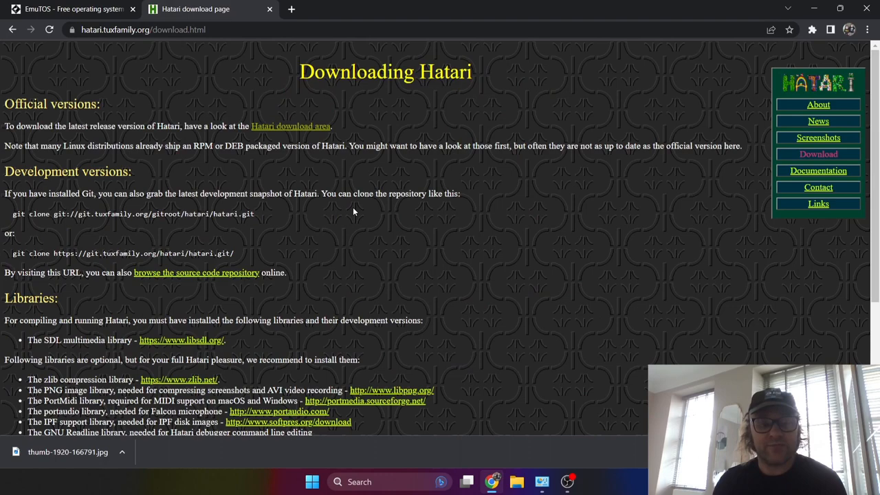
pyautogui.moveTo(305, 169)
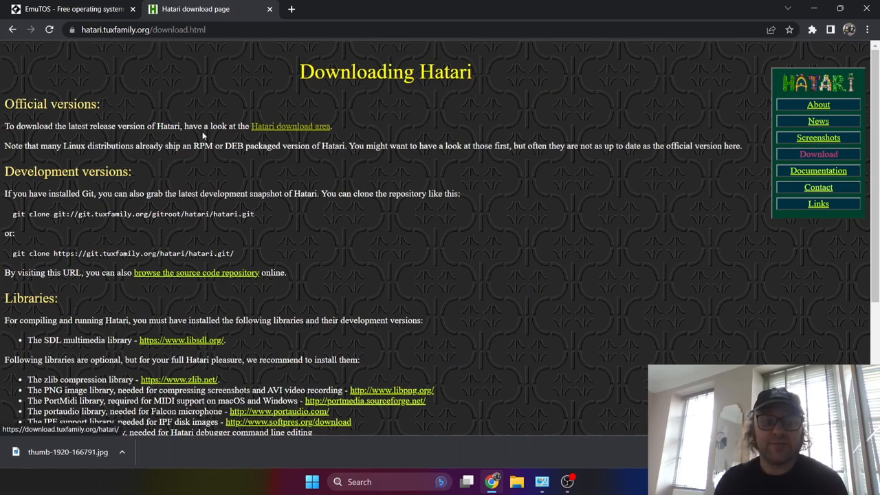
pyautogui.moveTo(290, 132)
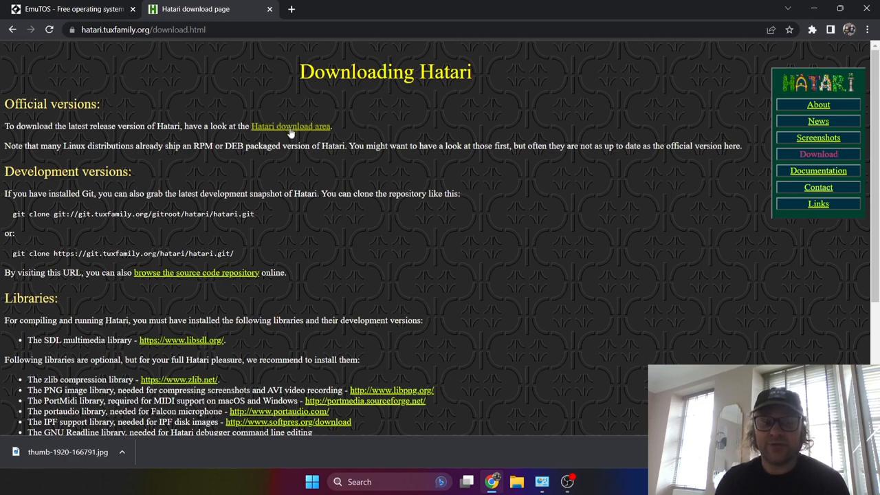
# From the Hatari download area's 2.4.1 folder, download hatari-2.4.1_windows64.zip.
pyautogui.click(290, 127)
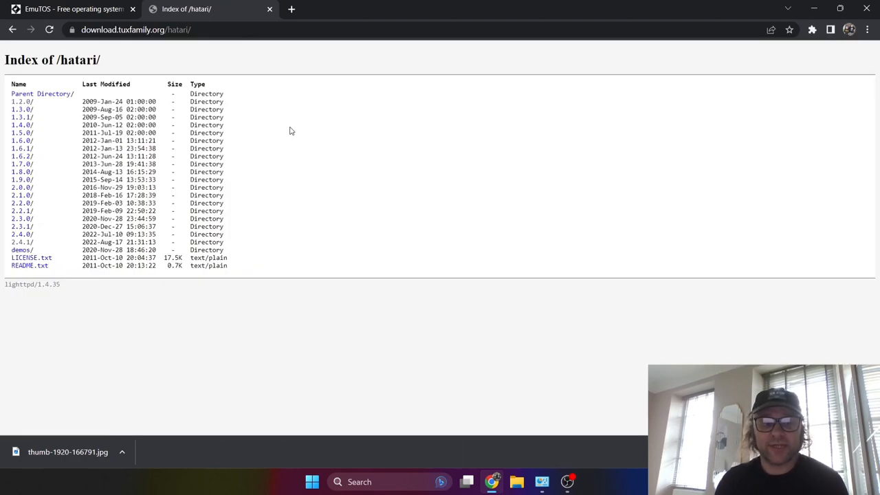
pyautogui.moveTo(58, 250)
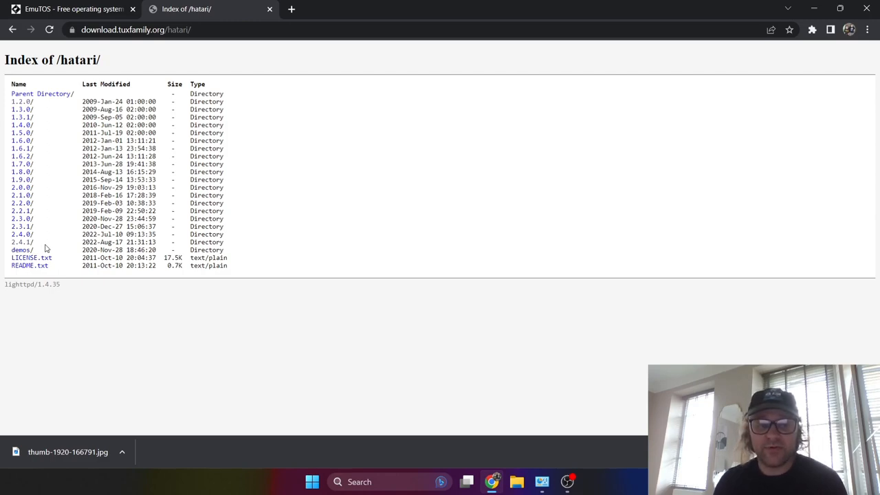
pyautogui.click(22, 242)
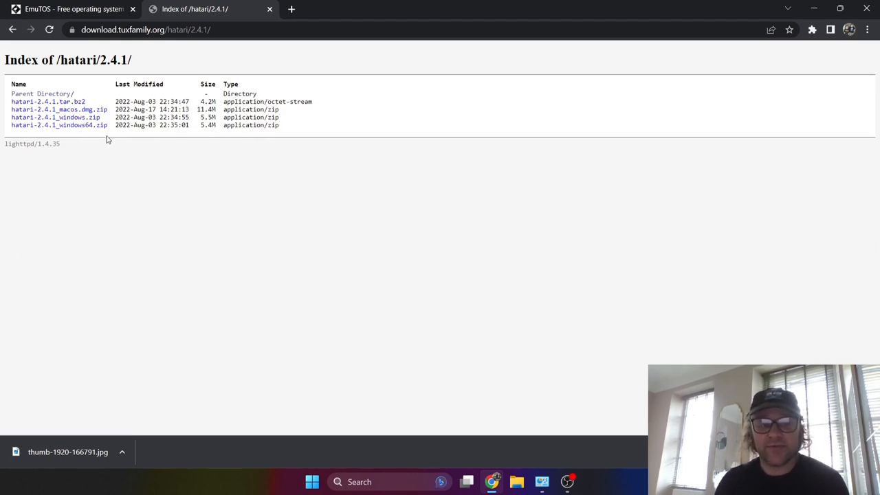
pyautogui.moveTo(83, 125)
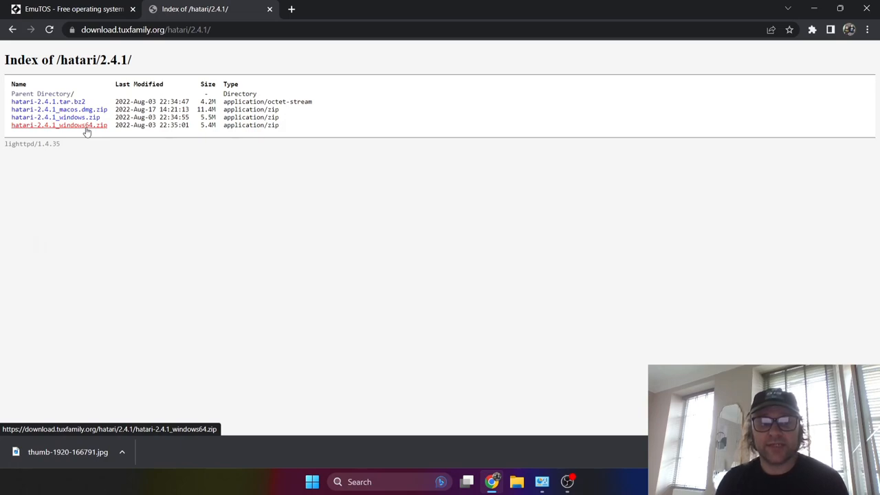
pyautogui.click(58, 125)
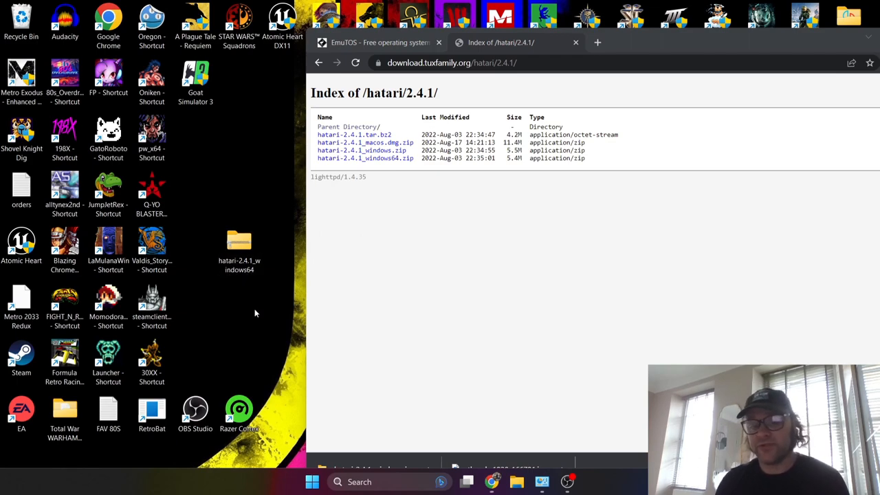
# Make a new desktop folder, extract the Hatari zip there with WinRAR, then delete the zip.
pyautogui.rightClick(256, 313)
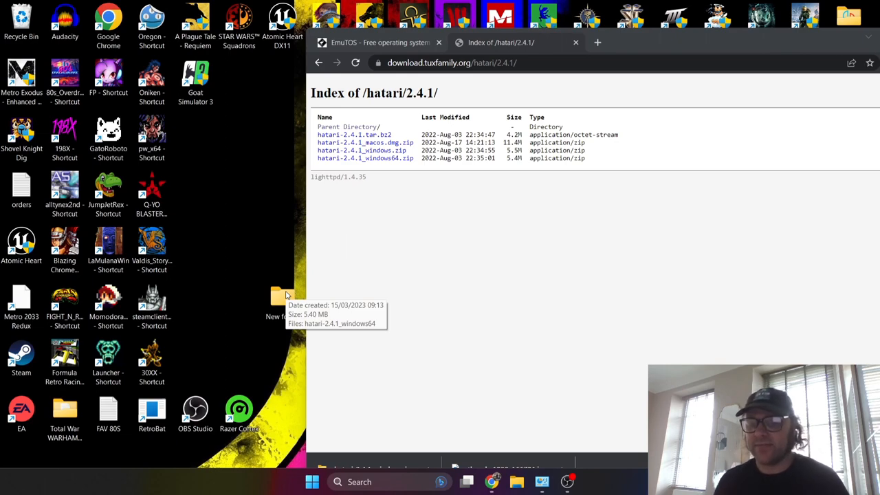
pyautogui.moveTo(281, 296)
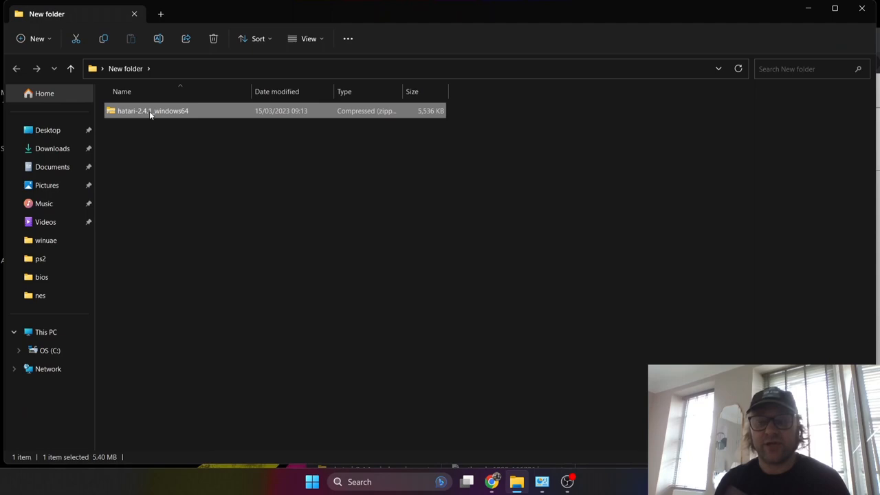
pyautogui.rightClick(152, 110)
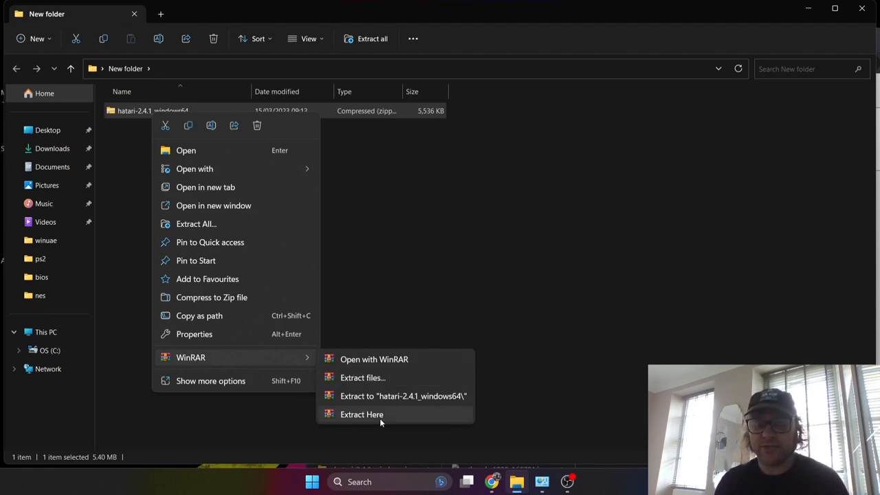
pyautogui.click(361, 414)
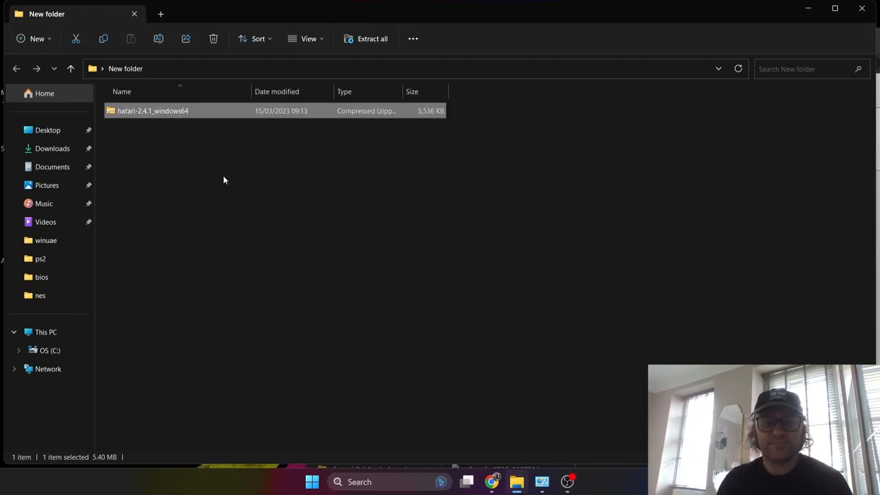
pyautogui.rightClick(151, 129)
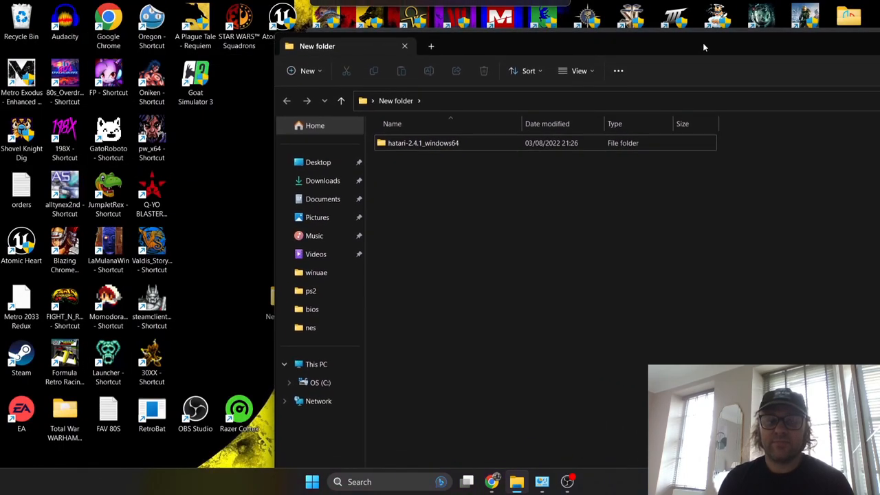
pyautogui.click(492, 481)
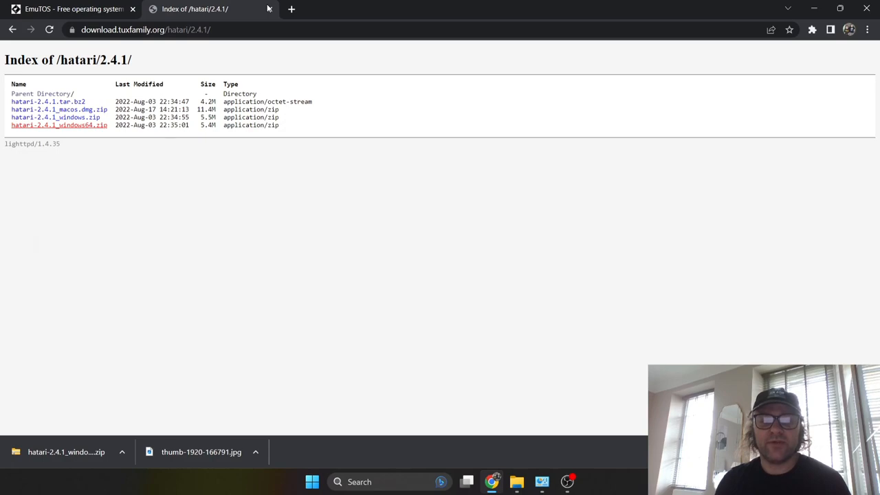
# From the EmuTOS download page, get the EmuTOS 512k 1.2.1 archive off SourceForge.
pyautogui.click(69, 8)
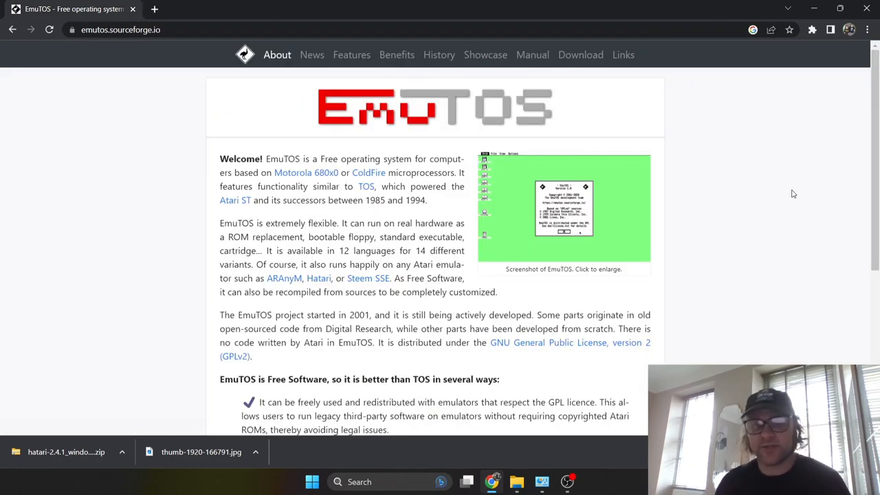
pyautogui.moveTo(580, 55)
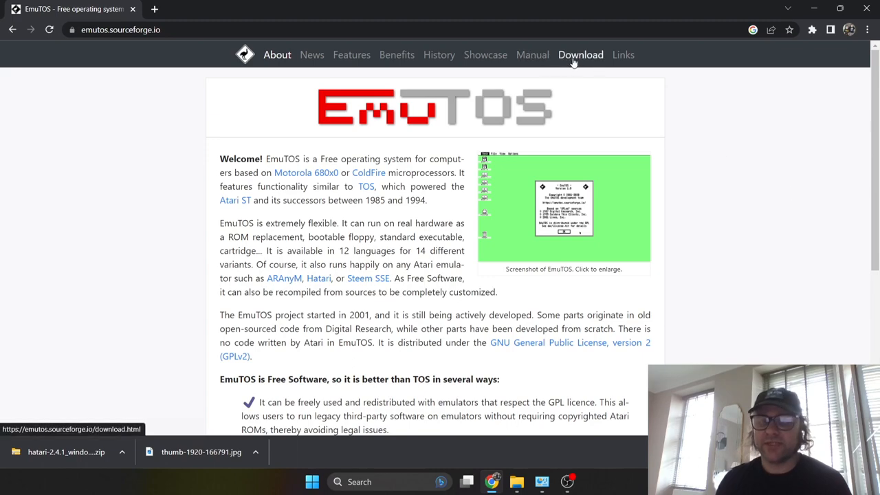
pyautogui.click(580, 55)
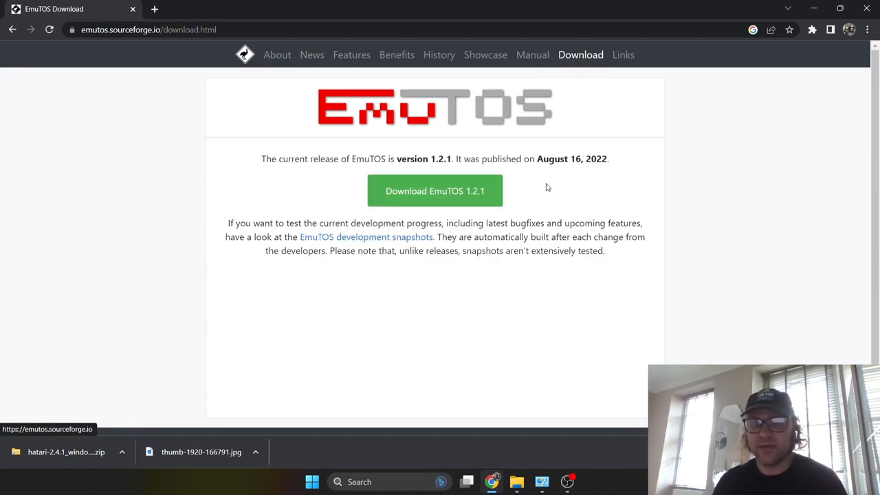
pyautogui.click(434, 189)
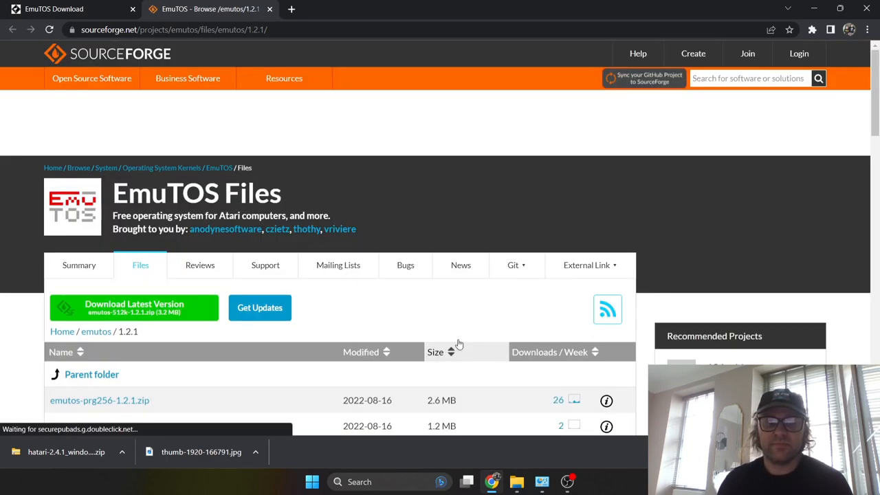
pyautogui.click(135, 308)
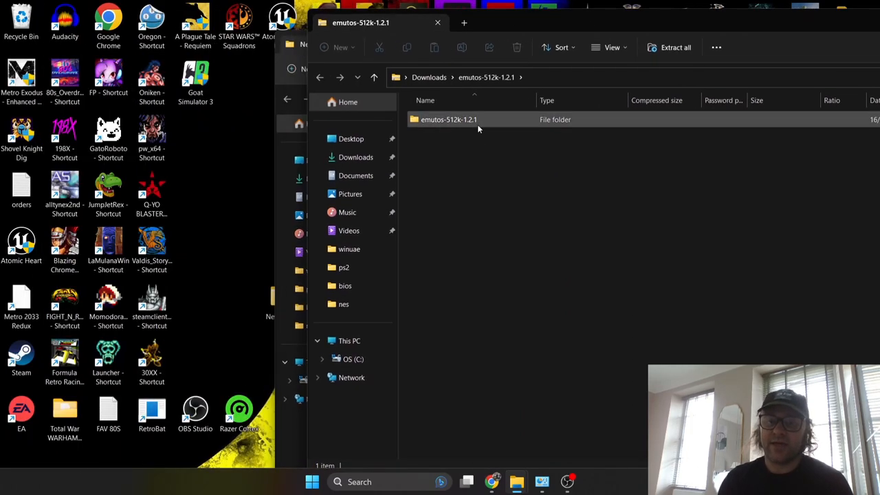
# Take etos512uk out of the emutos-512k-1.2.1 folder onto the desktop and minimise Chrome.
pyautogui.doubleClick(448, 118)
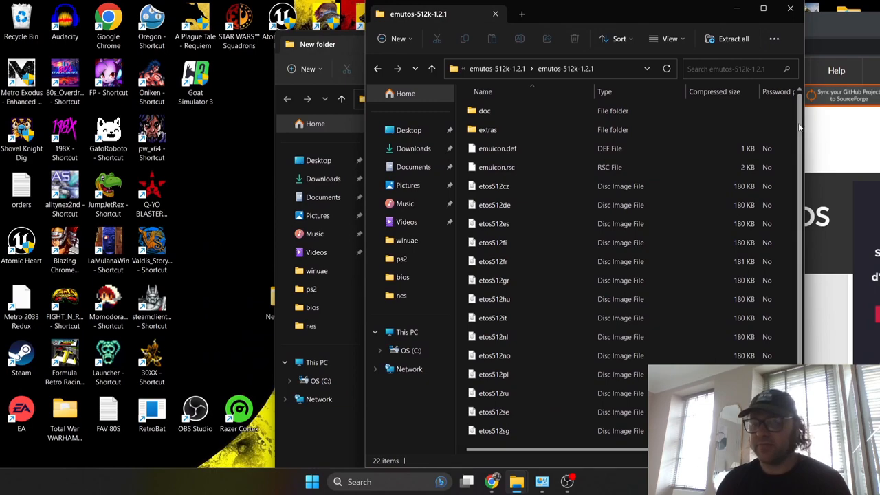
pyautogui.scroll(-3)
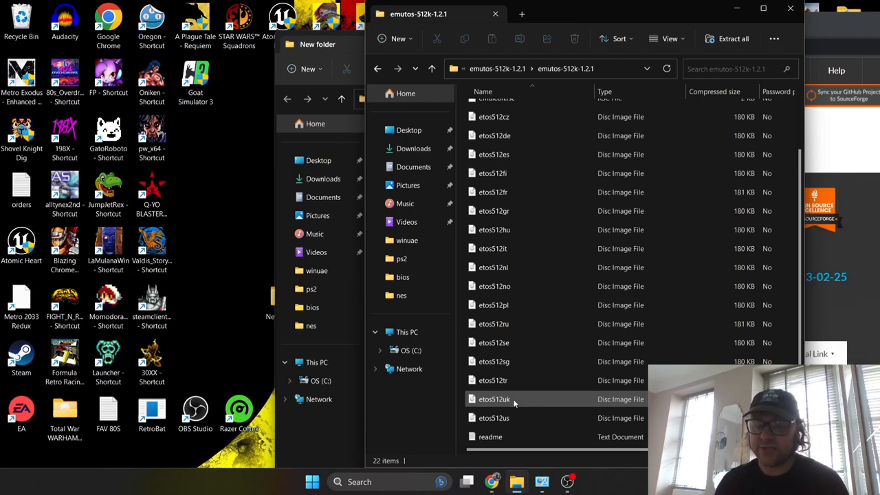
pyautogui.click(493, 399)
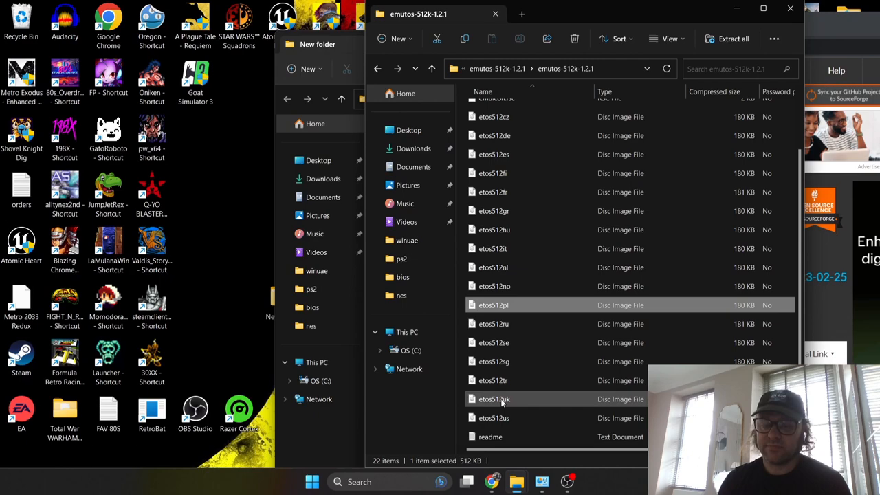
pyautogui.click(493, 399)
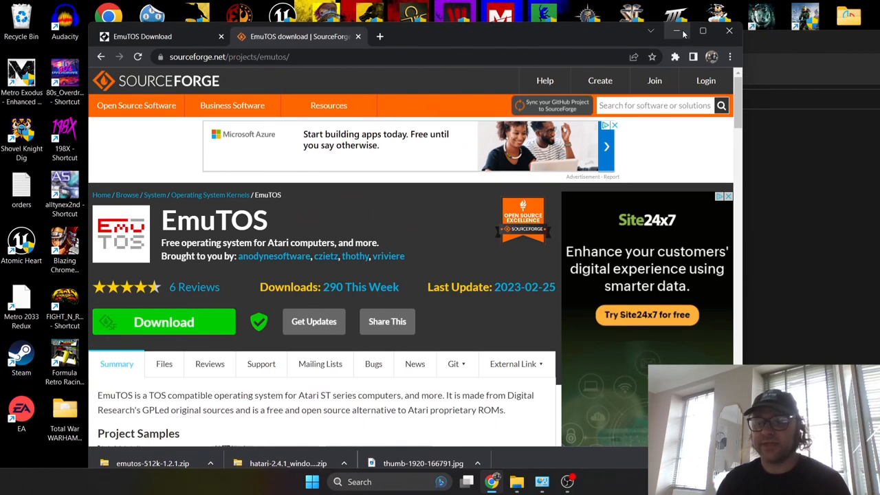
pyautogui.click(517, 481)
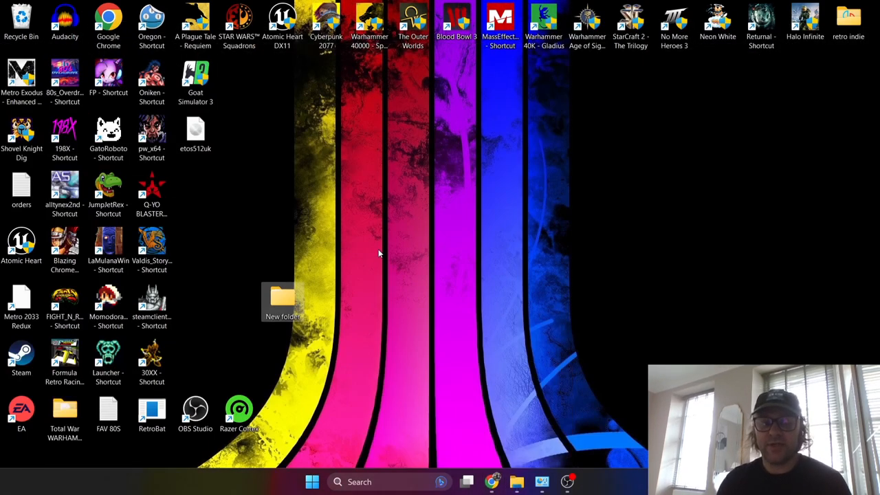
# Move etos512uk.img into the hatari-2.4.1_windows64 folder and view its contents.
pyautogui.click(195, 135)
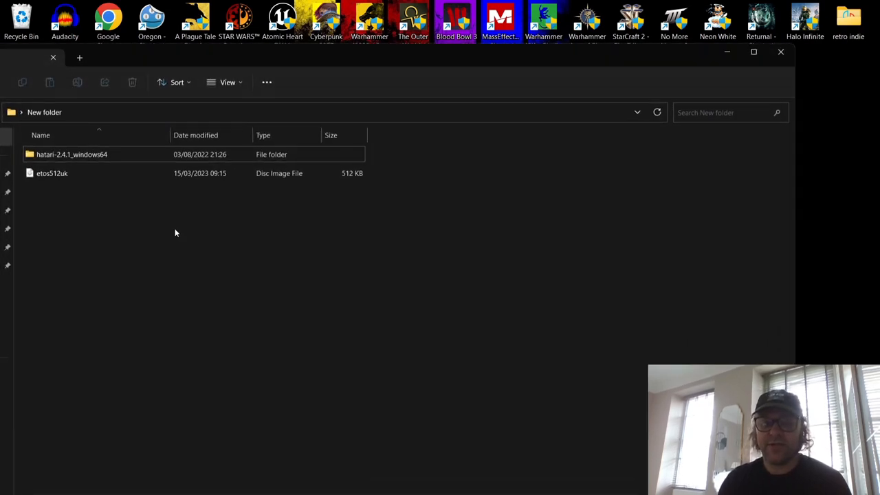
pyautogui.moveTo(52, 174)
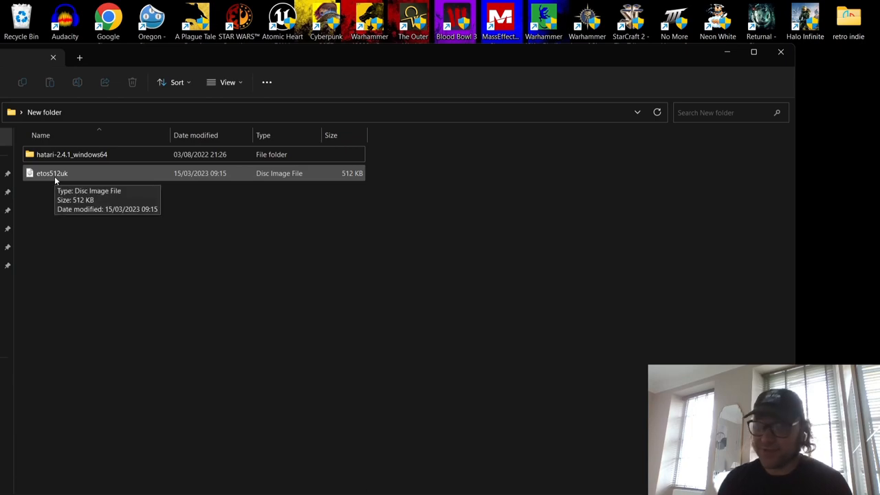
pyautogui.moveTo(52, 173); pyautogui.dragTo(107, 154)
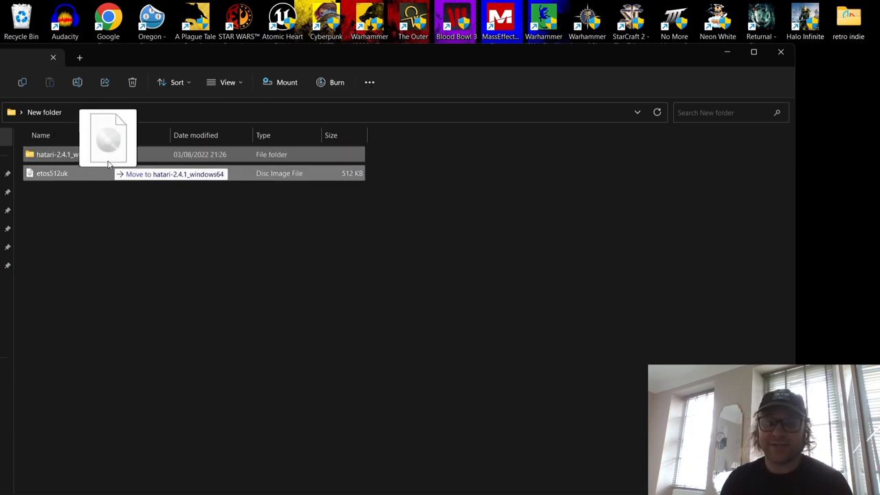
pyautogui.doubleClick(58, 153)
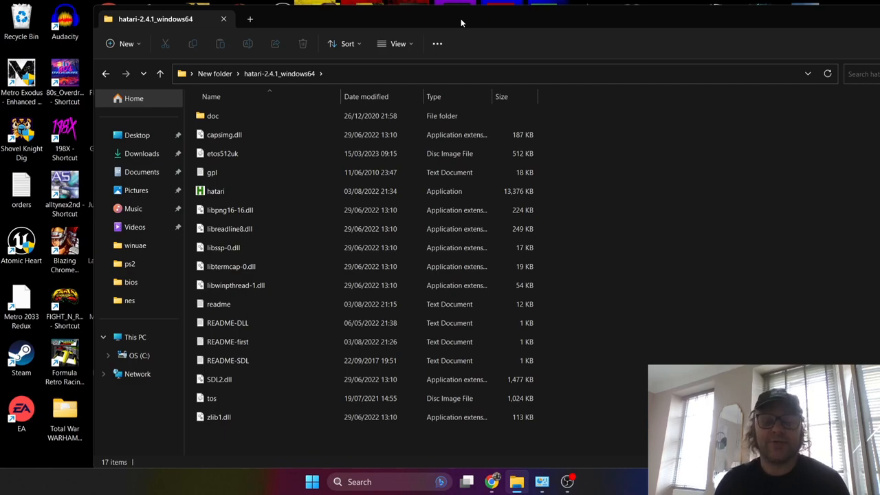
pyautogui.click(218, 416)
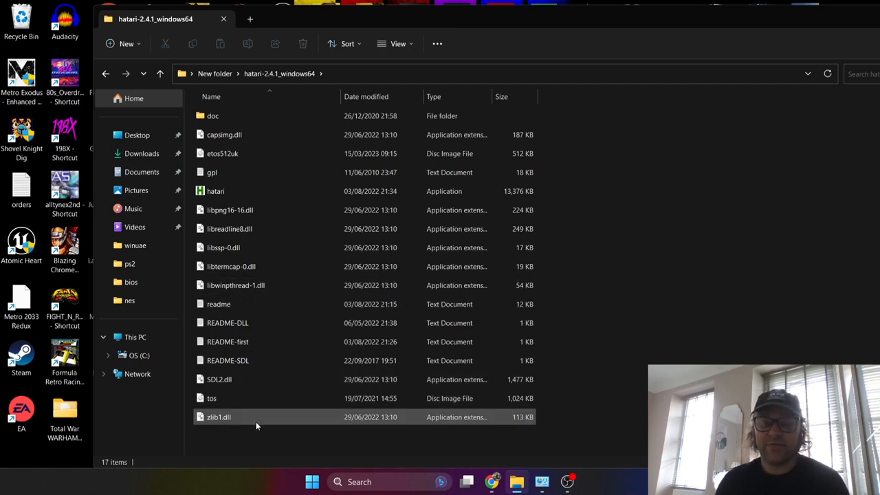
pyautogui.moveTo(216, 191)
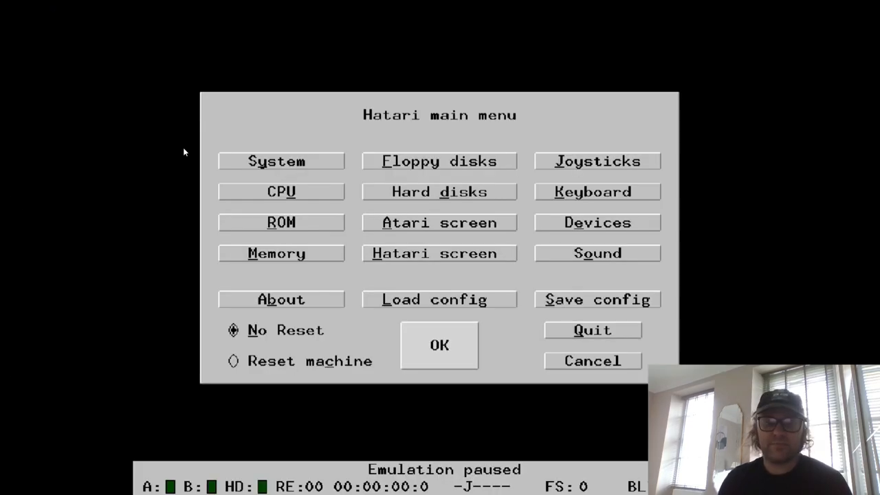
pyautogui.moveTo(336, 212)
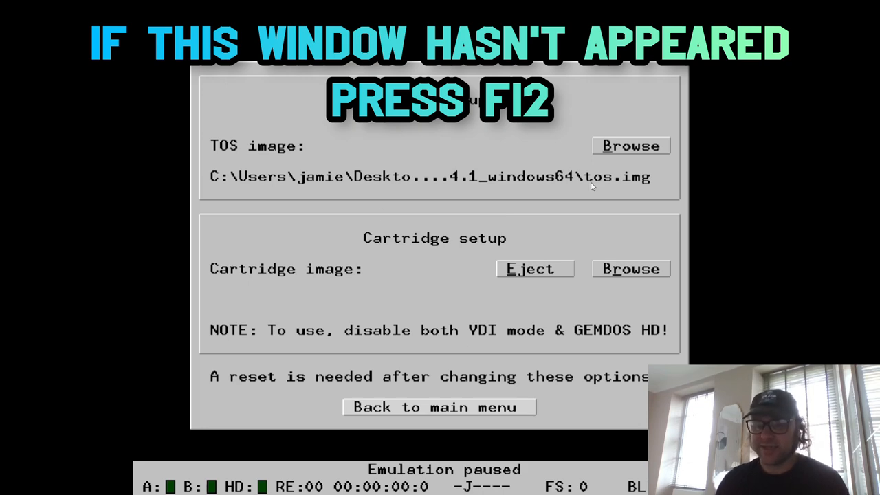
pyautogui.moveTo(665, 172)
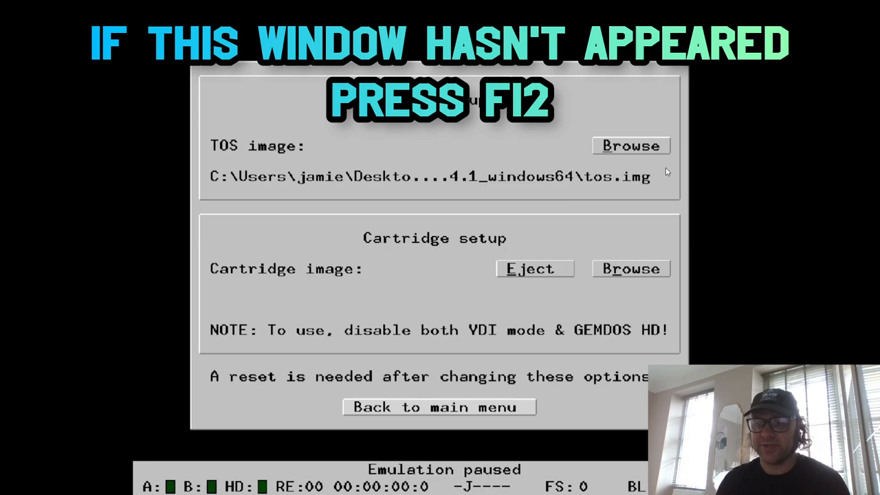
# Browse the ROM settings to etos512uk.img as the TOS image and return to the main menu.
pyautogui.click(629, 145)
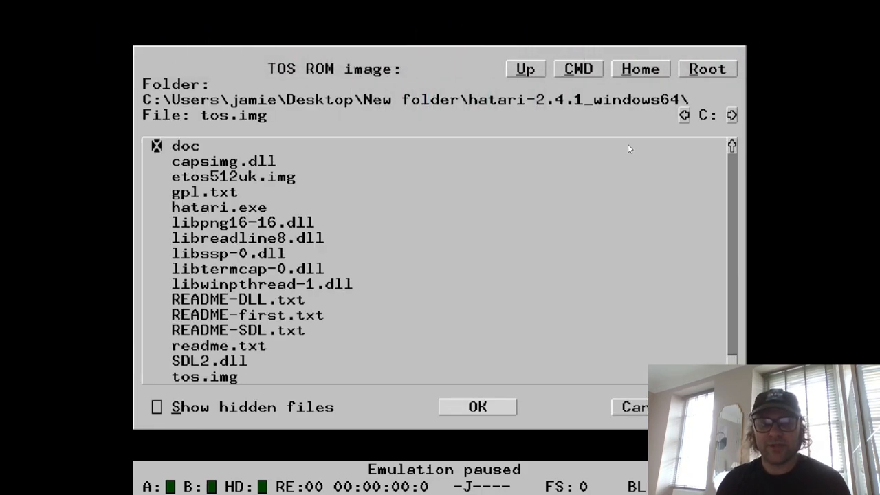
pyautogui.moveTo(442, 246)
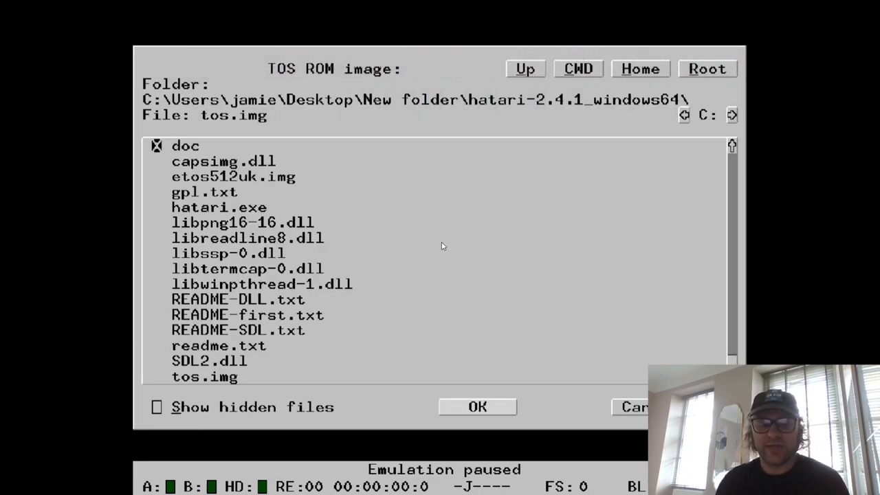
pyautogui.moveTo(732, 262)
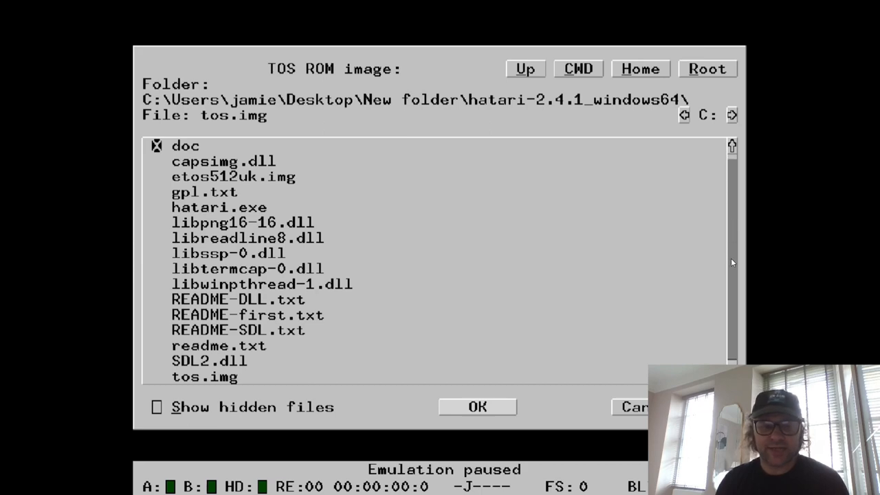
pyautogui.moveTo(390, 274)
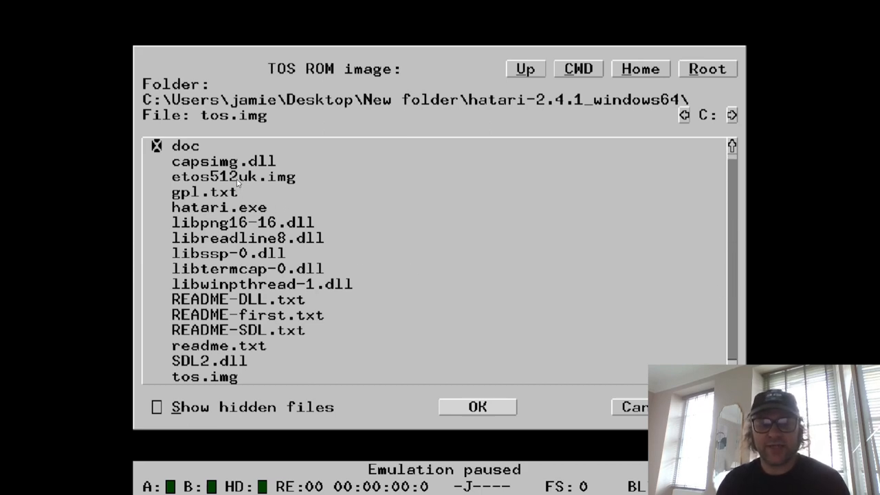
pyautogui.click(234, 176)
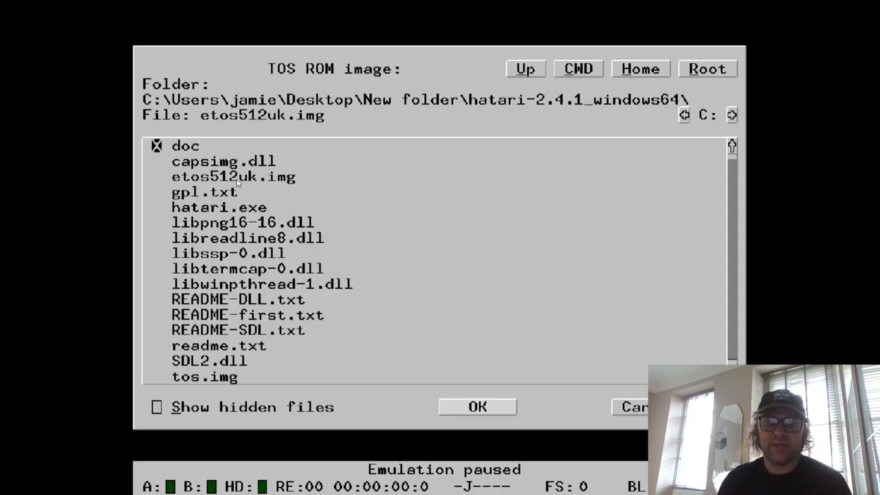
pyautogui.moveTo(534, 364)
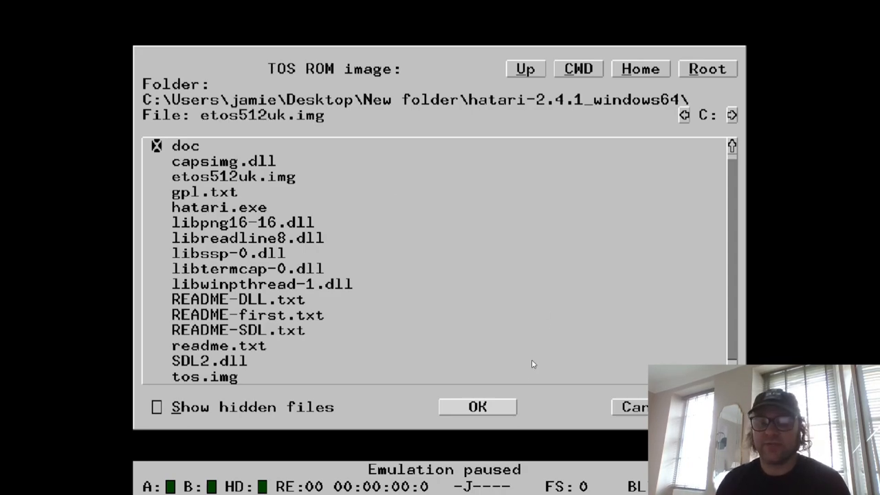
pyautogui.click(477, 407)
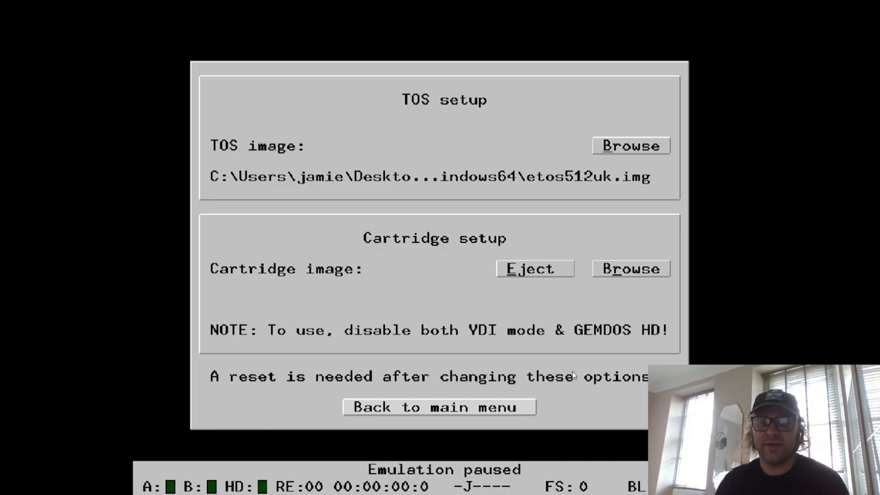
pyautogui.click(439, 407)
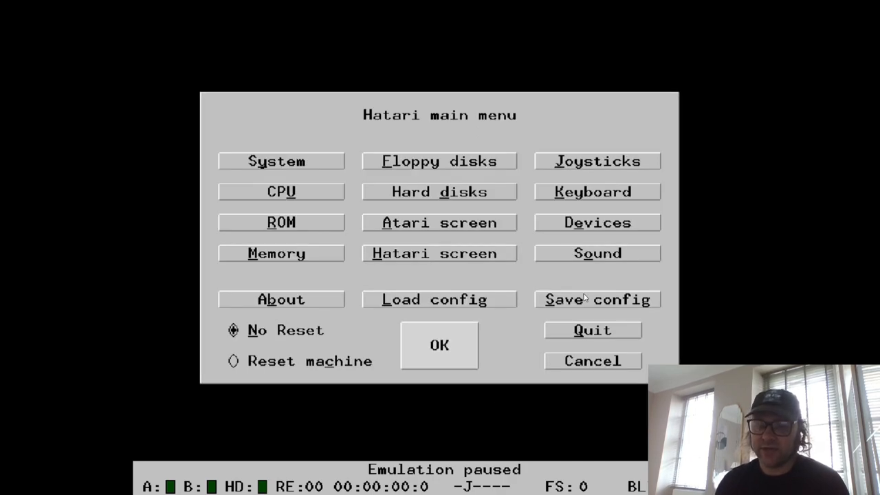
pyautogui.click(596, 299)
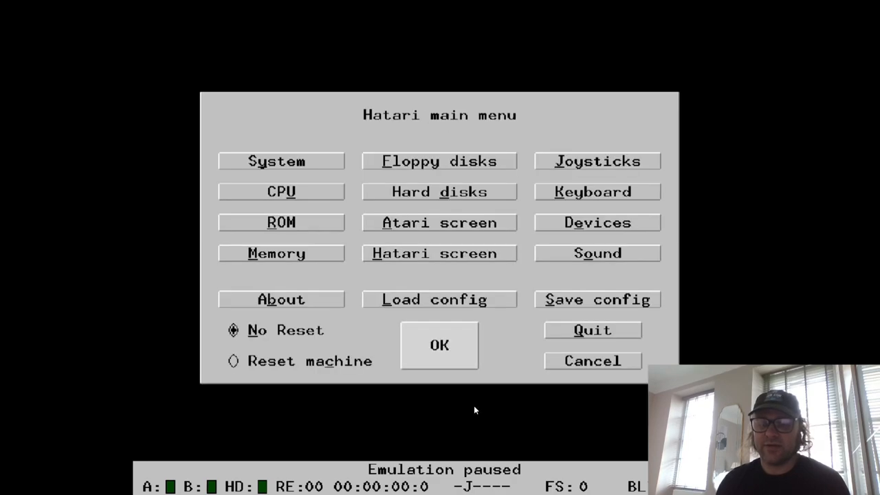
pyautogui.moveTo(476, 404)
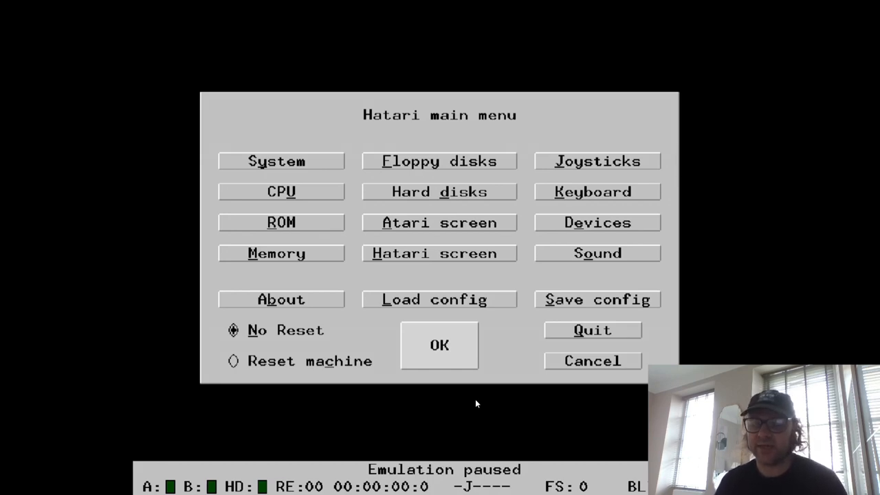
pyautogui.moveTo(500, 379)
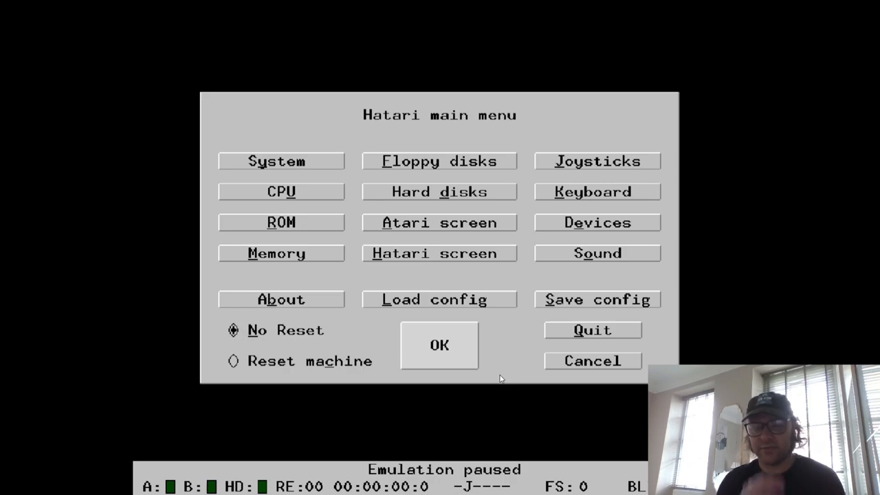
pyautogui.moveTo(508, 358)
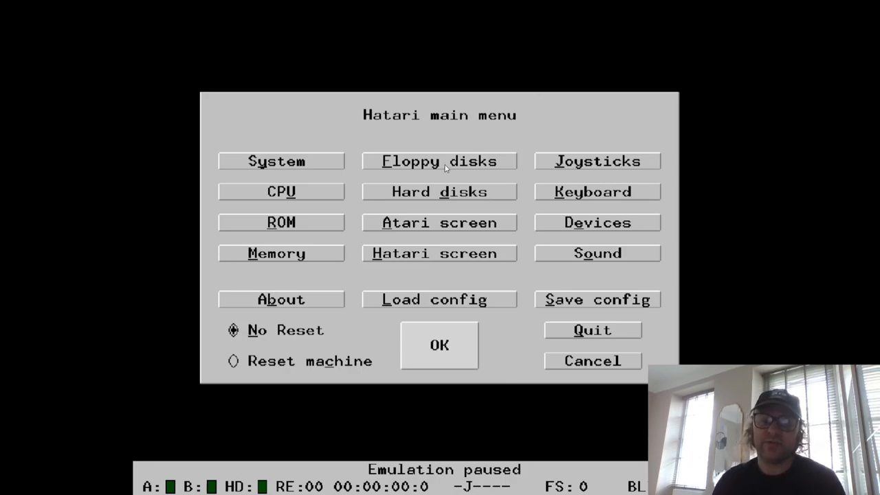
# Load 1943 (1987)(Probe Software).st into floppy drive A and return to the main menu.
pyautogui.click(438, 161)
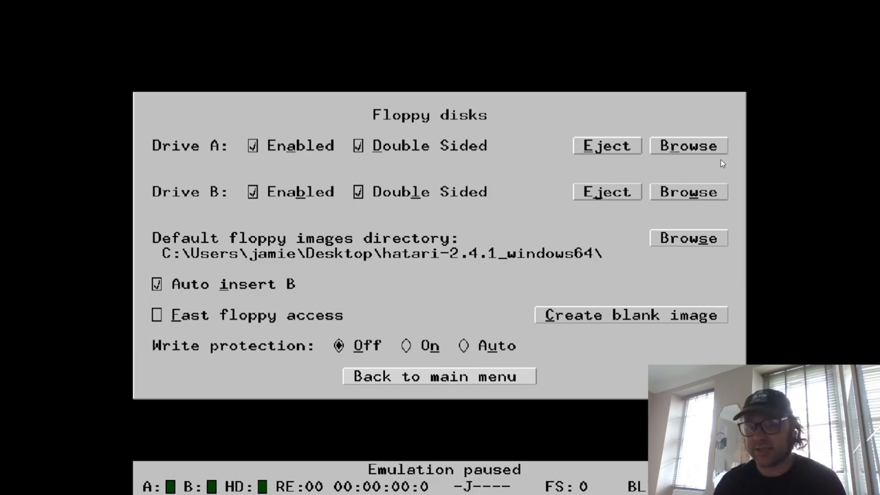
pyautogui.click(687, 145)
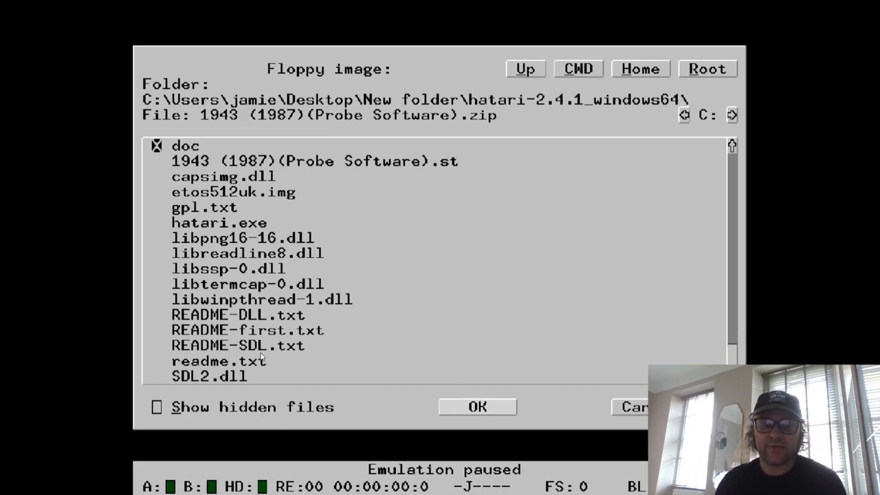
pyautogui.moveTo(376, 162)
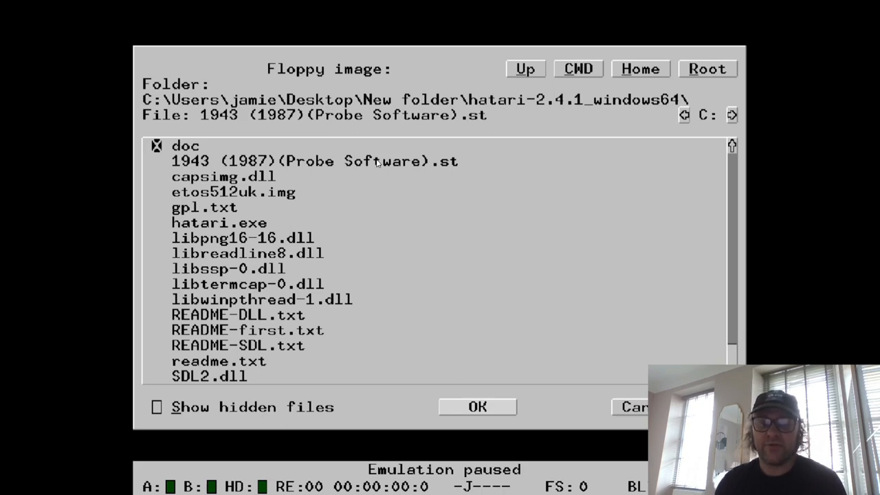
pyautogui.click(477, 407)
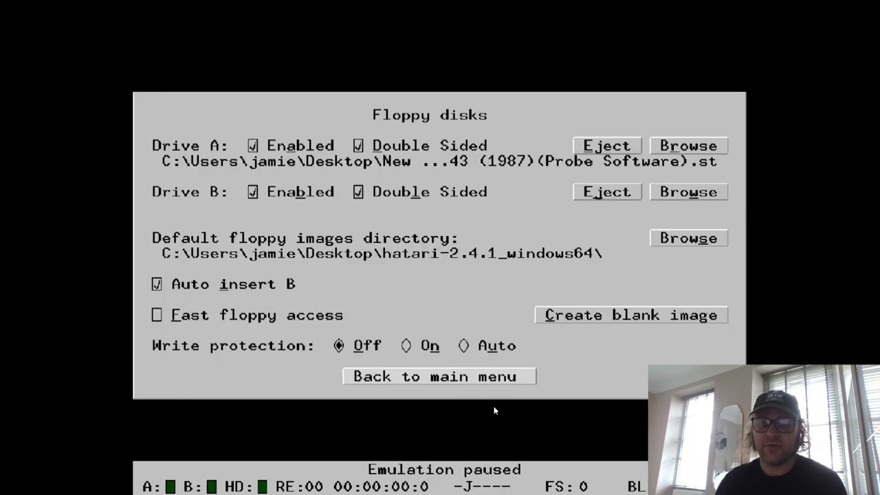
pyautogui.moveTo(447, 382)
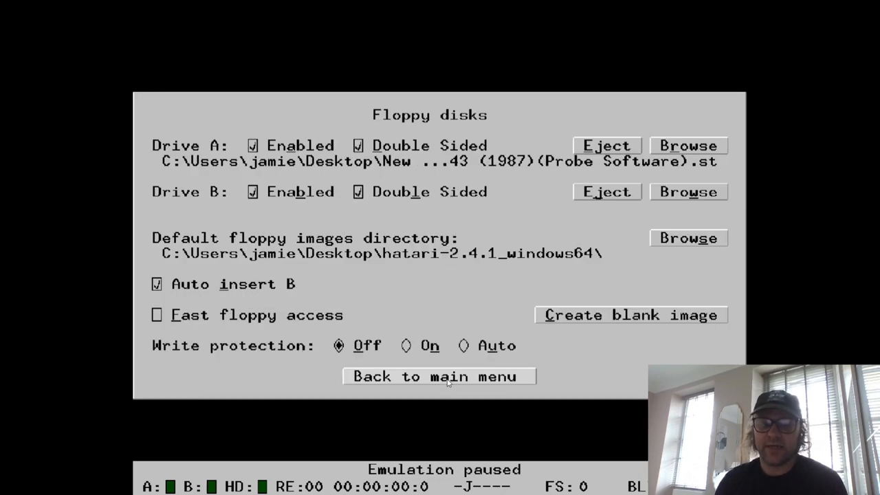
pyautogui.click(440, 377)
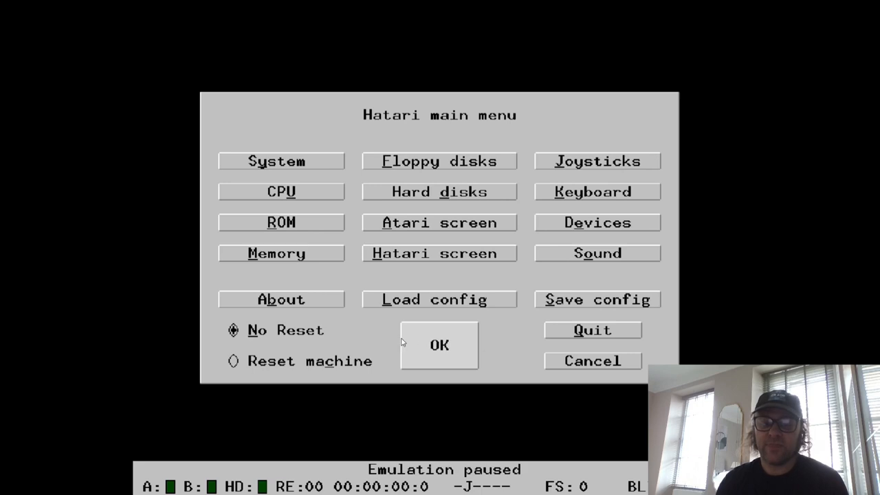
pyautogui.moveTo(505, 343)
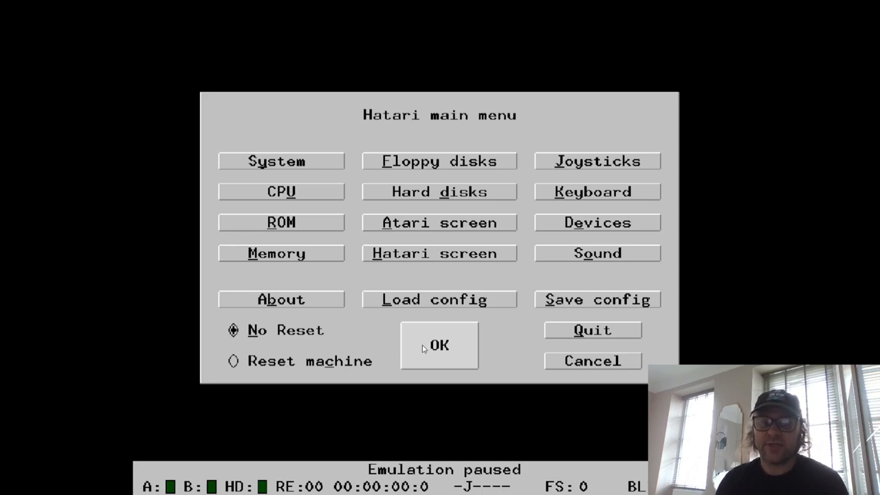
# Accept the settings and confirm the reset so 1943 boots to its title screen.
pyautogui.click(438, 345)
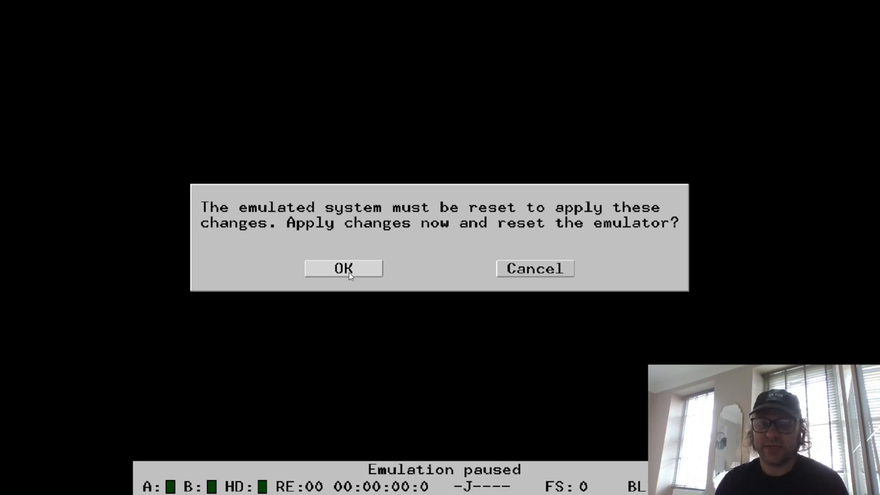
pyautogui.click(343, 268)
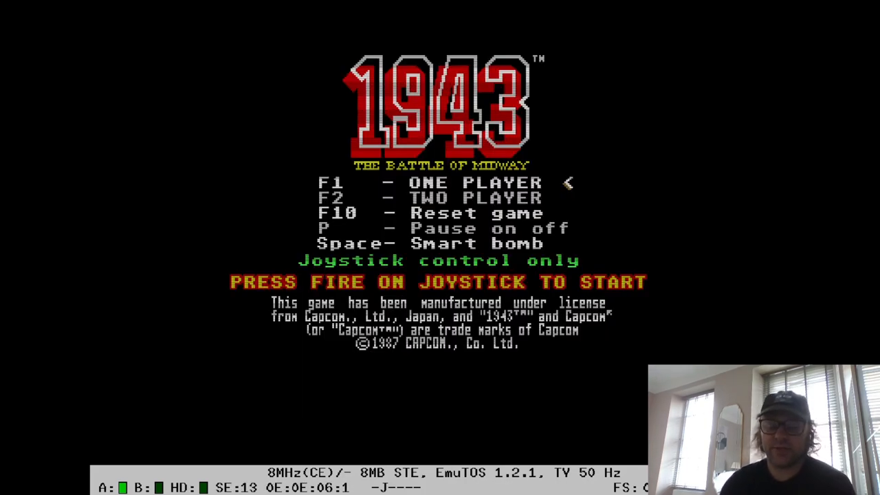
pyautogui.press('f12')
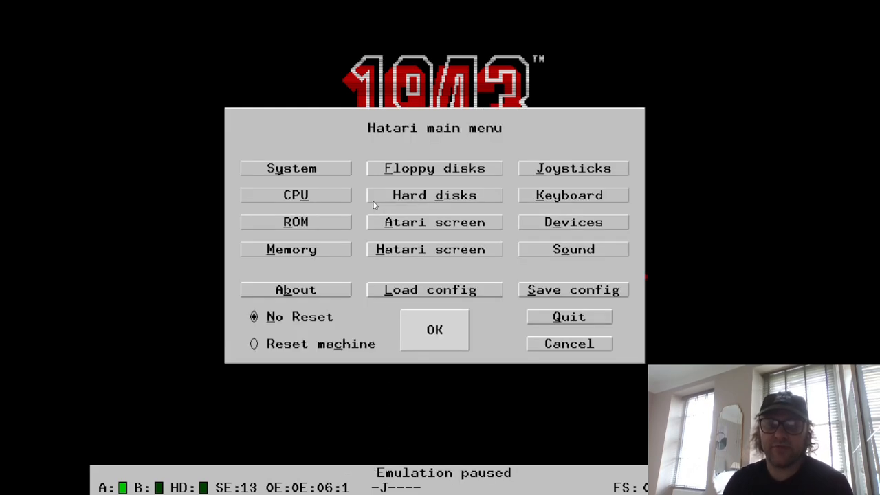
pyautogui.moveTo(598, 150)
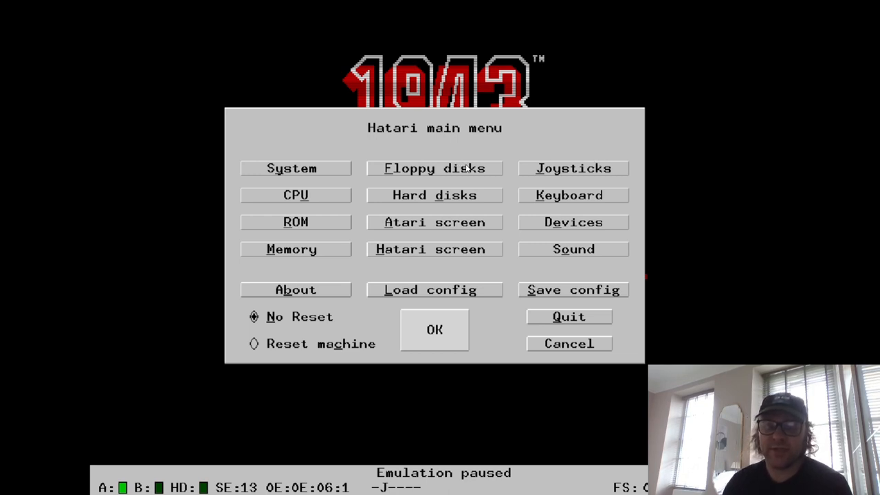
pyautogui.moveTo(435, 225)
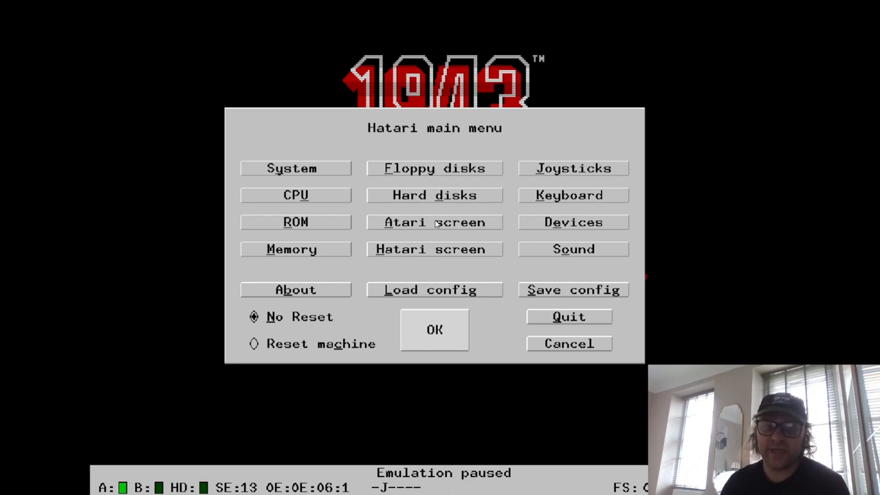
pyautogui.moveTo(323, 244)
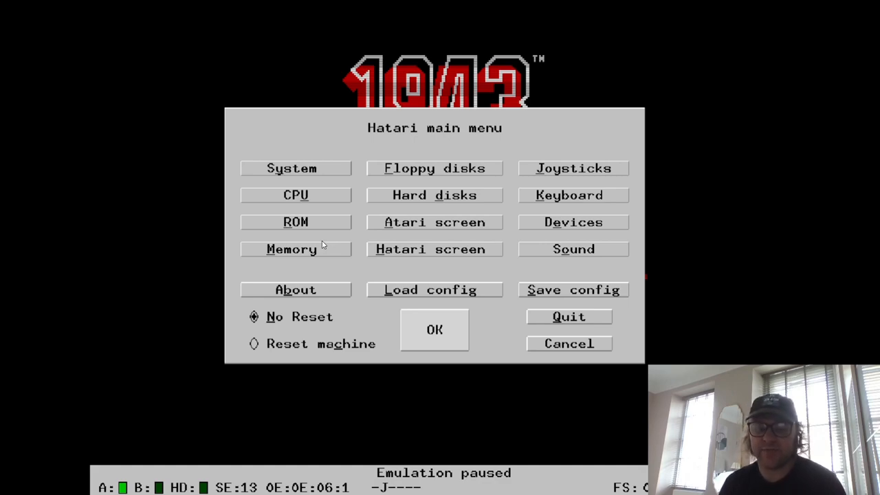
pyautogui.moveTo(324, 172)
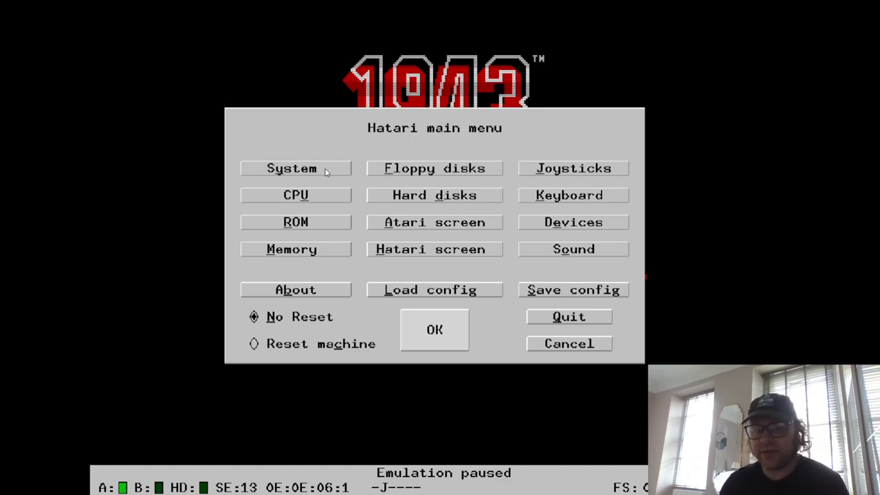
pyautogui.click(291, 167)
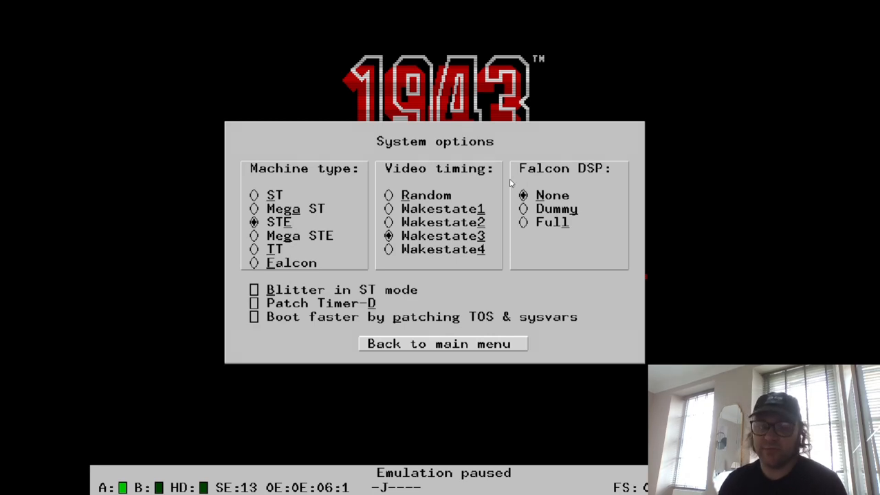
pyautogui.moveTo(410, 208)
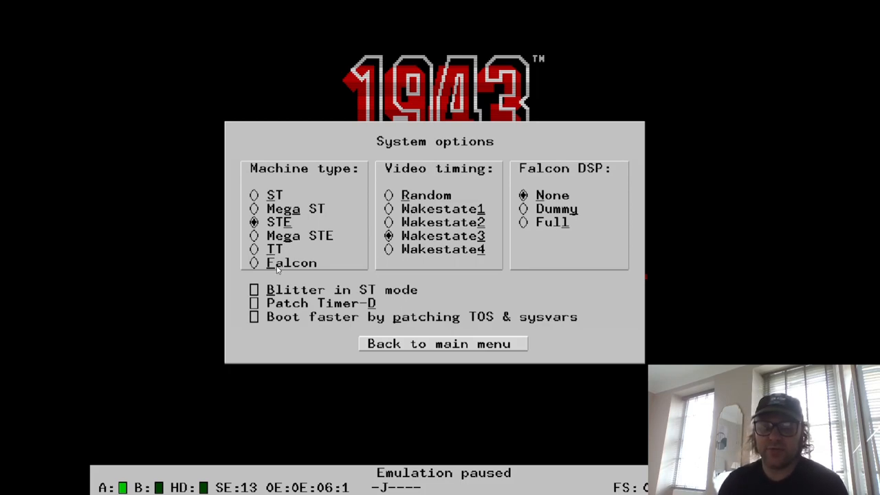
pyautogui.moveTo(464, 305)
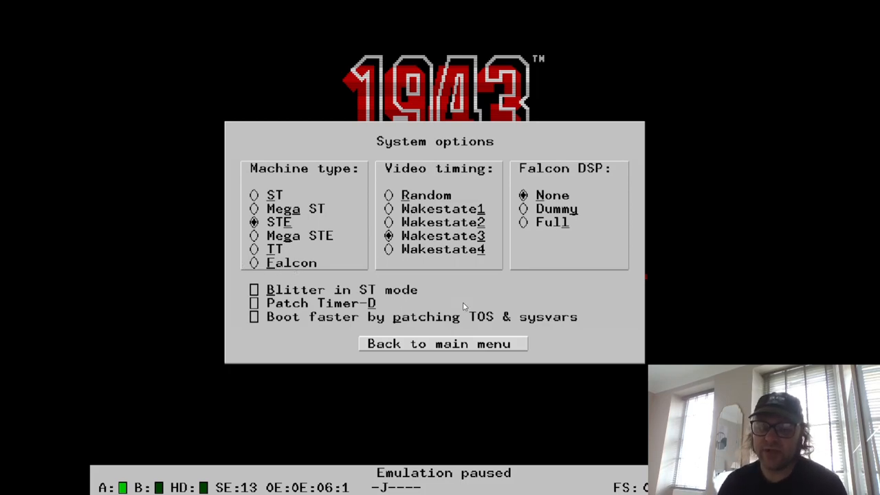
pyautogui.click(442, 344)
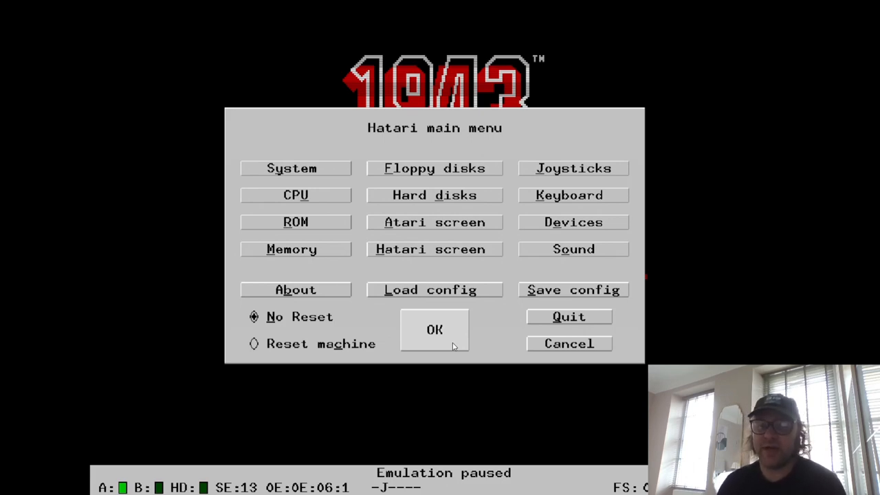
pyautogui.moveTo(481, 226)
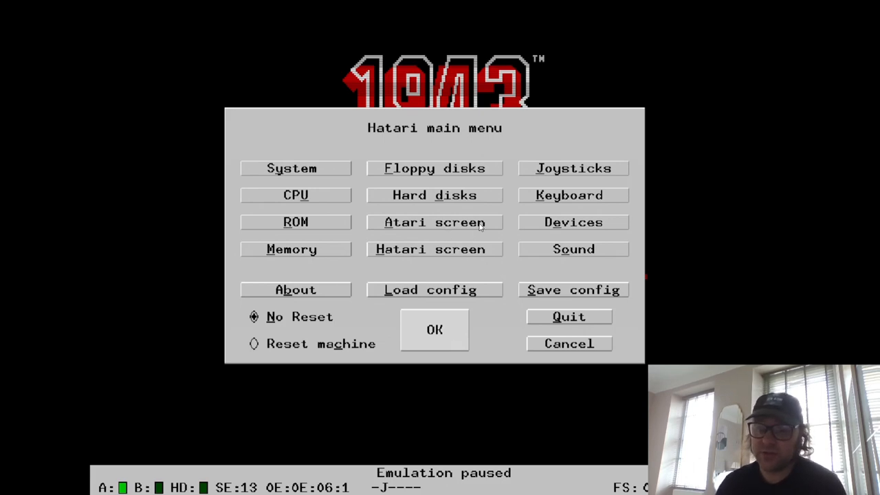
# Set the Atari monitor to VGA and save the configuration over hatari.cfg.
pyautogui.click(434, 223)
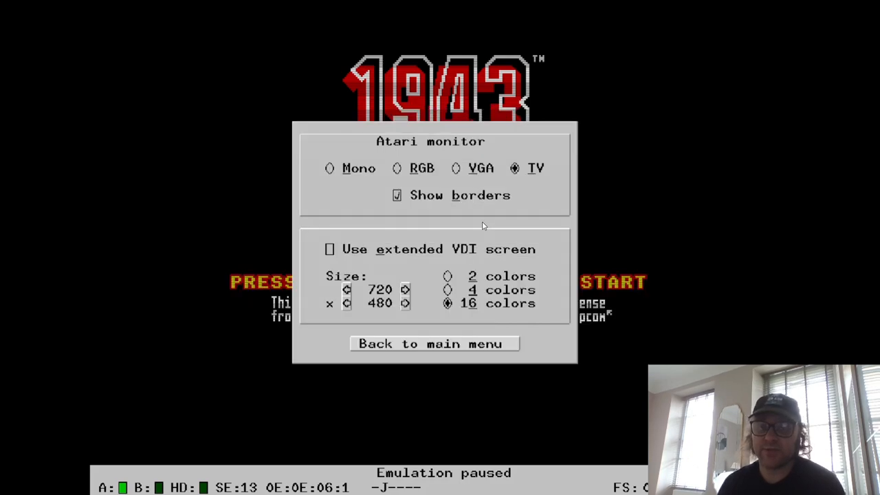
pyautogui.moveTo(459, 172)
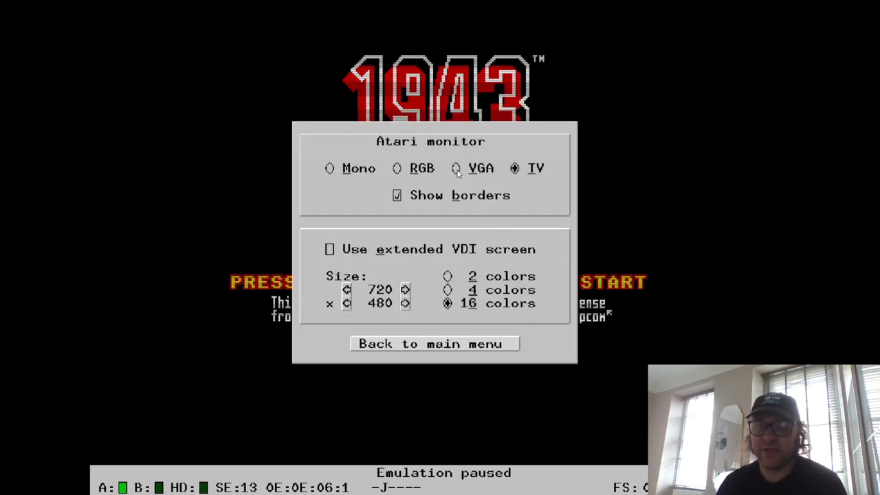
pyautogui.click(455, 168)
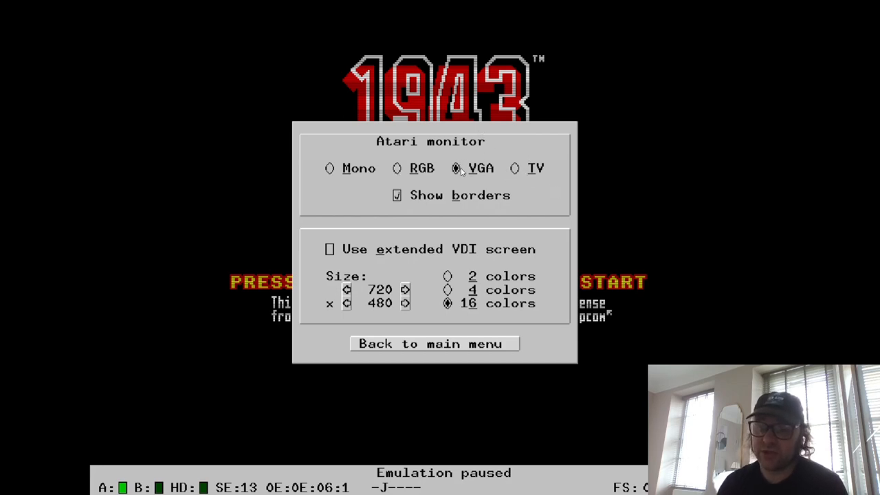
pyautogui.click(434, 344)
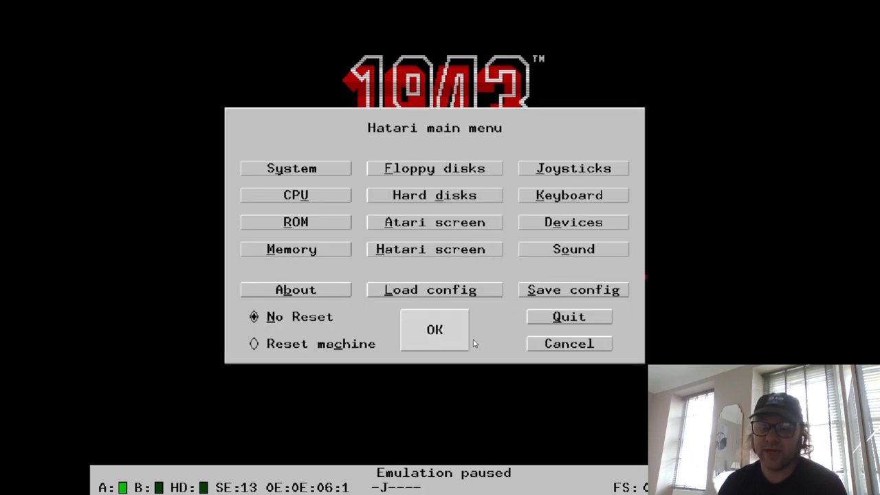
pyautogui.click(574, 288)
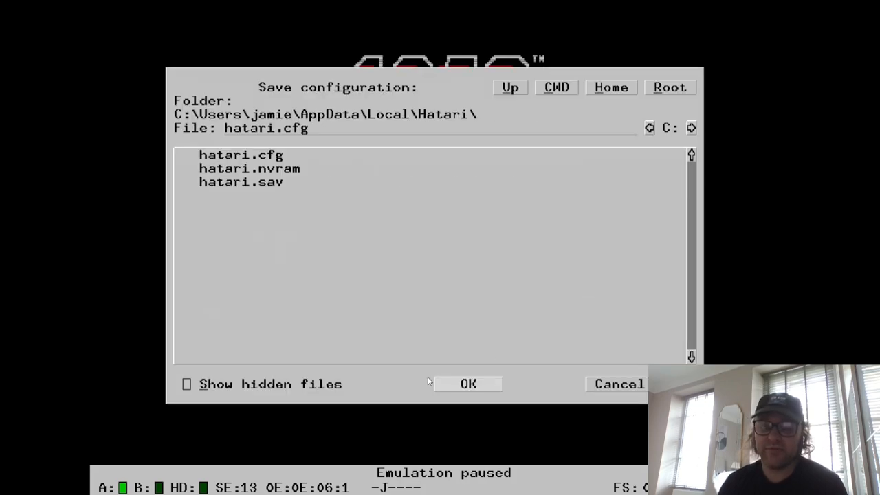
pyautogui.click(239, 181)
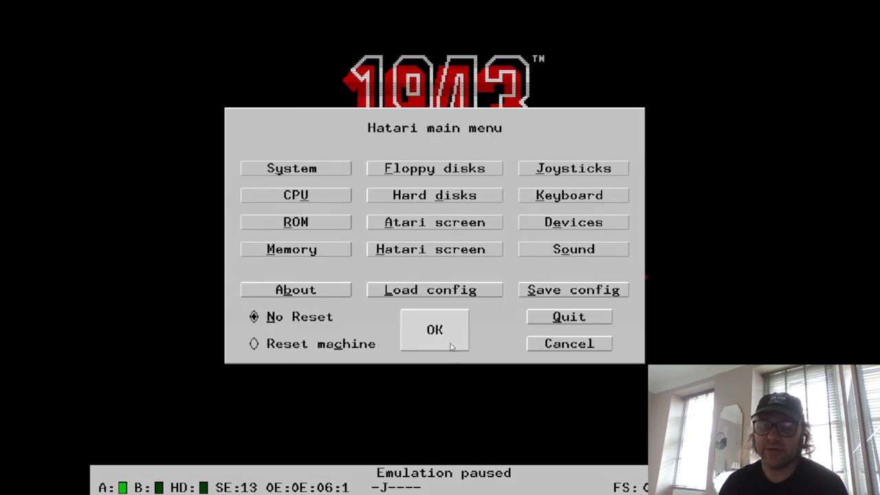
pyautogui.click(434, 330)
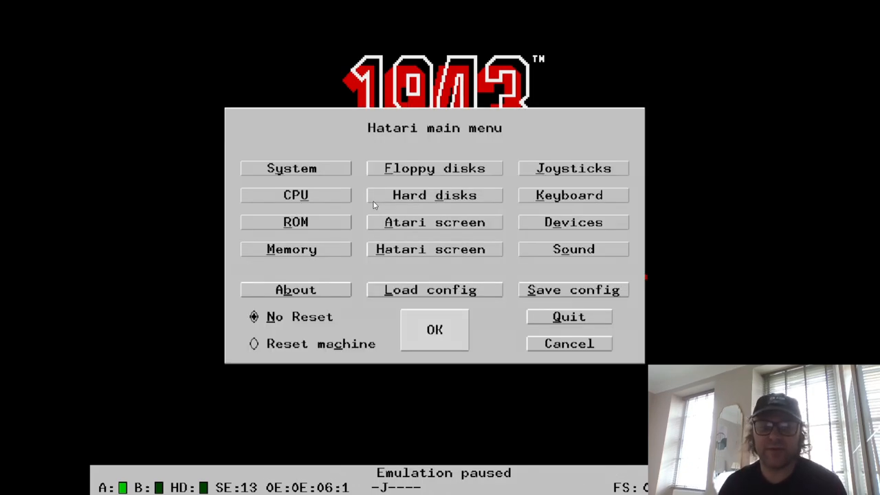
pyautogui.click(435, 249)
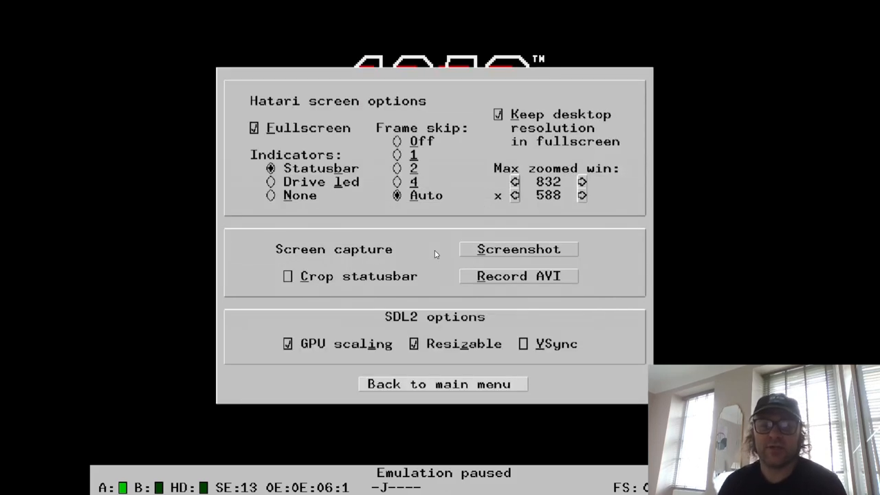
pyautogui.moveTo(493, 176)
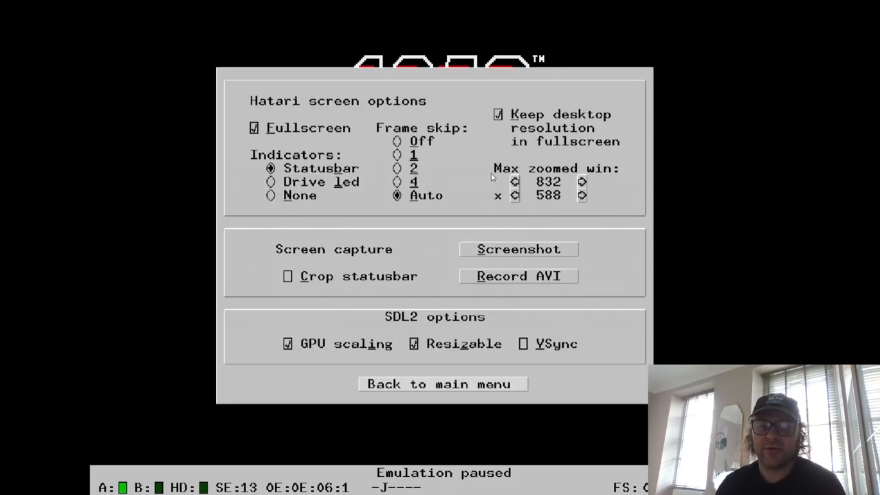
pyautogui.moveTo(474, 391)
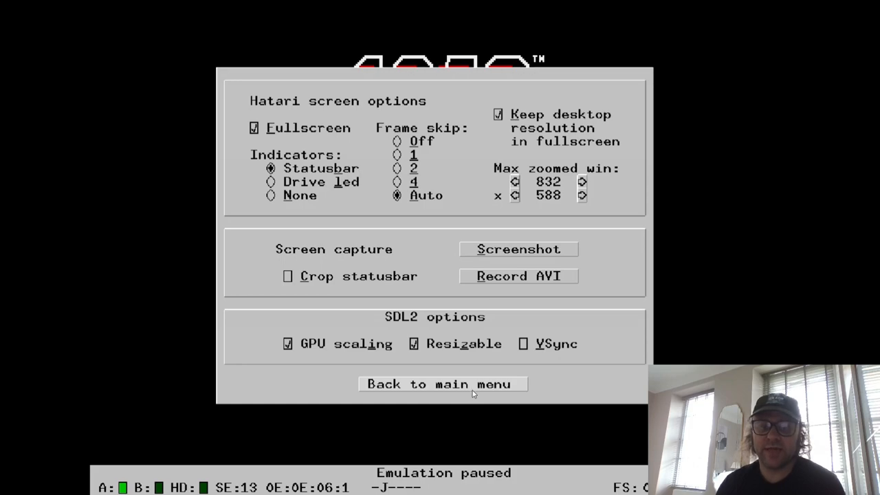
pyautogui.click(443, 383)
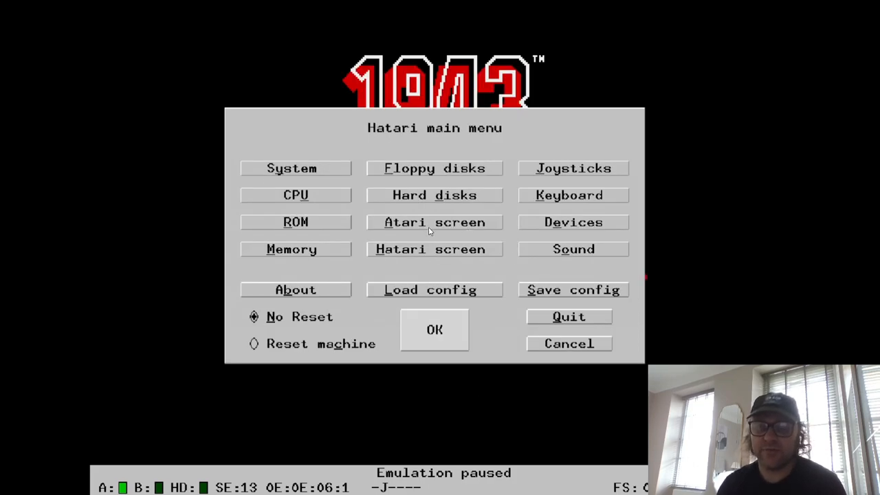
pyautogui.click(434, 223)
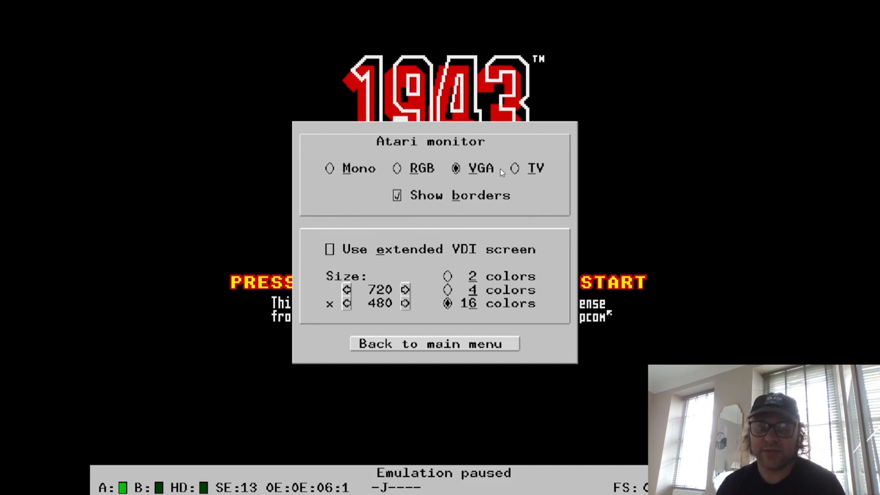
pyautogui.moveTo(330, 259)
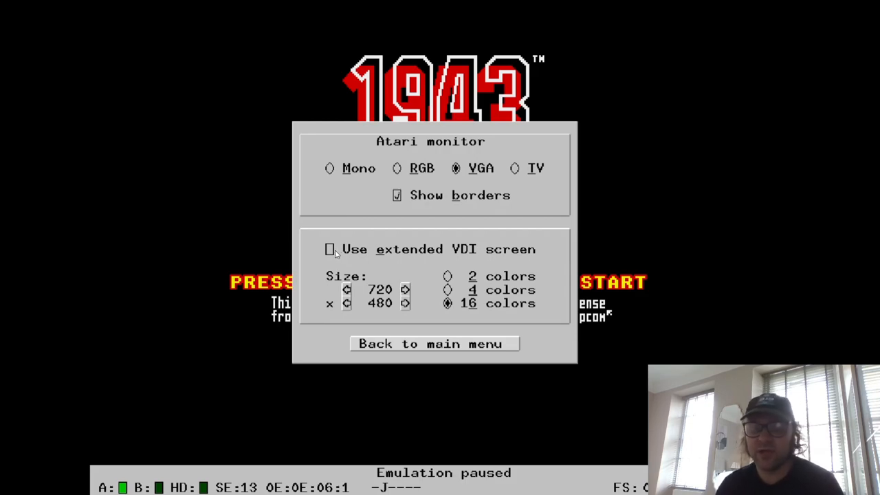
pyautogui.click(434, 344)
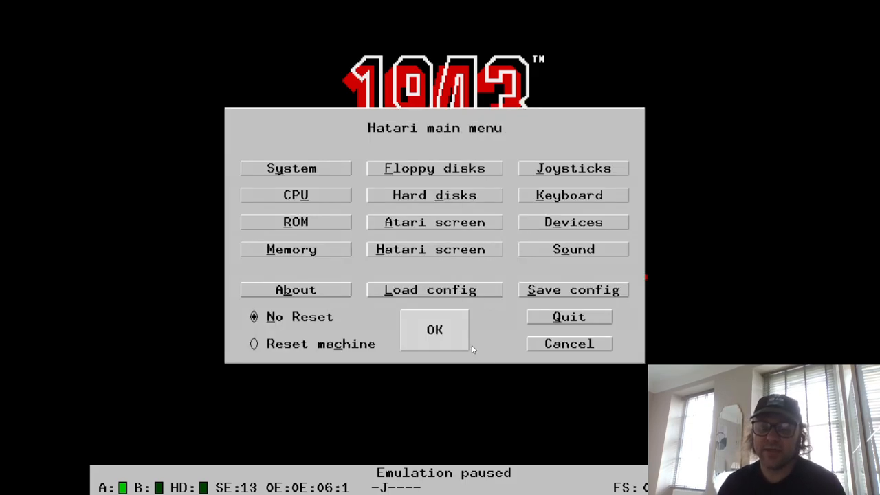
pyautogui.click(435, 330)
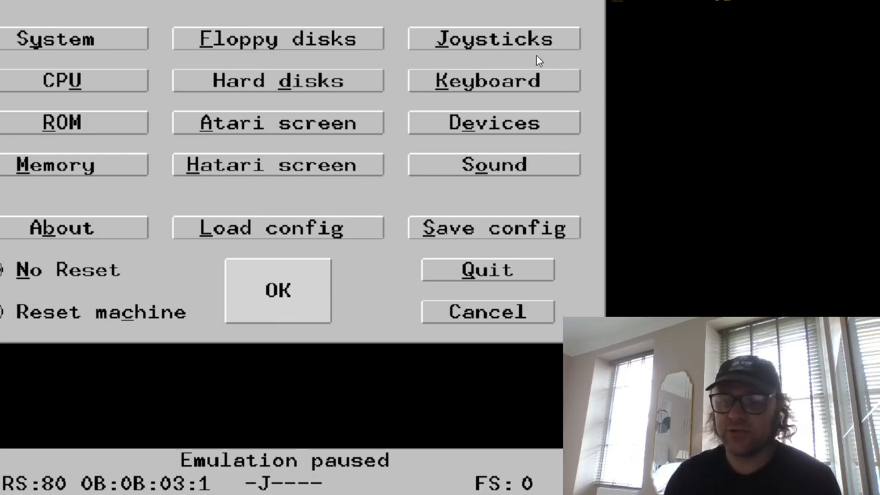
pyautogui.moveTo(563, 48)
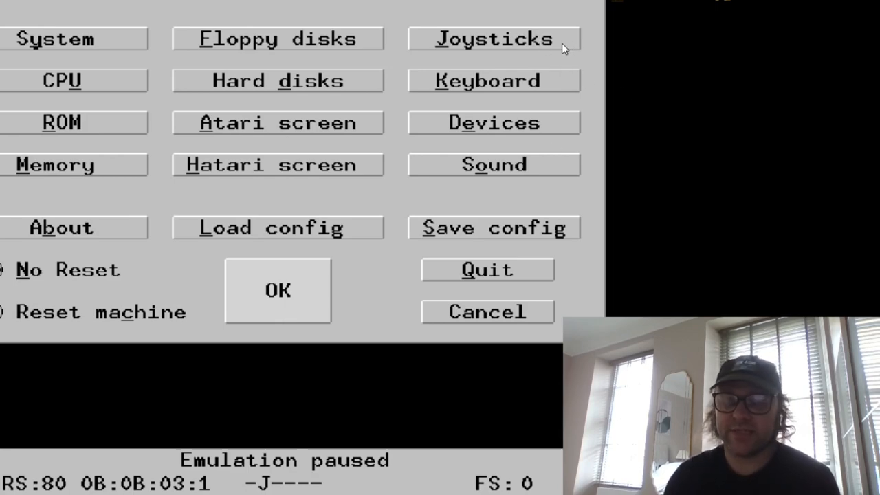
pyautogui.click(492, 38)
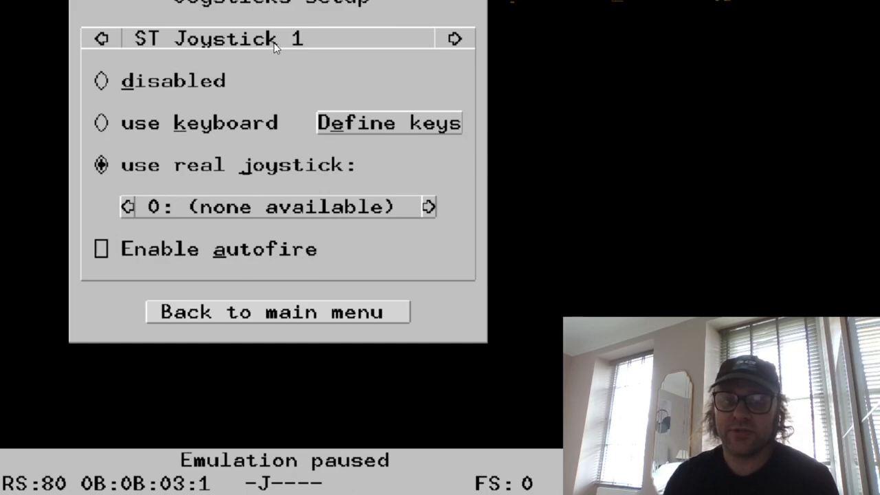
pyautogui.moveTo(281, 337)
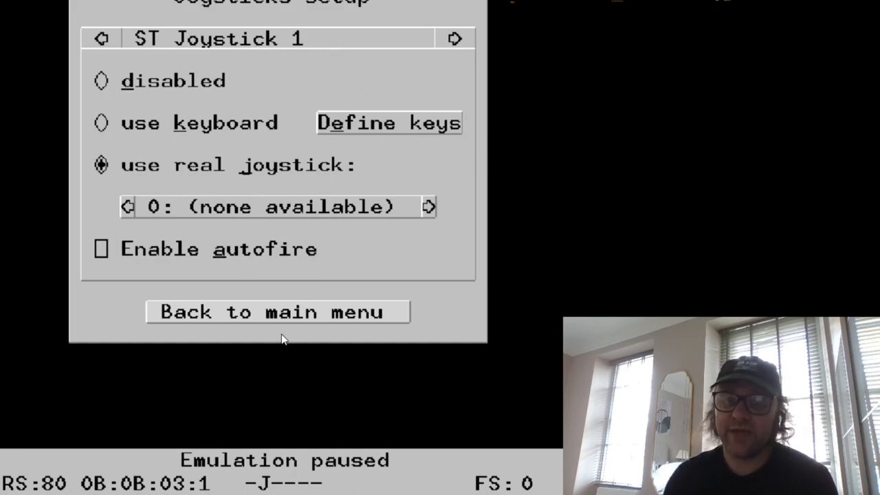
pyautogui.click(276, 311)
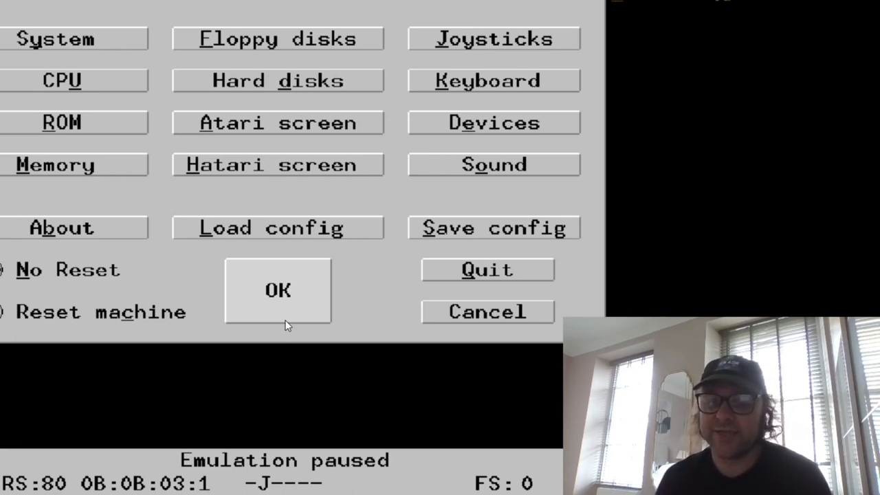
pyautogui.moveTo(536, 246)
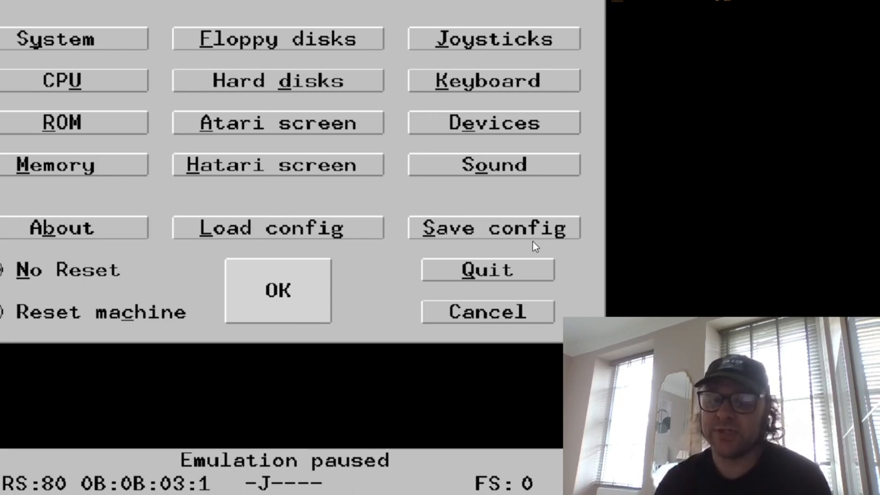